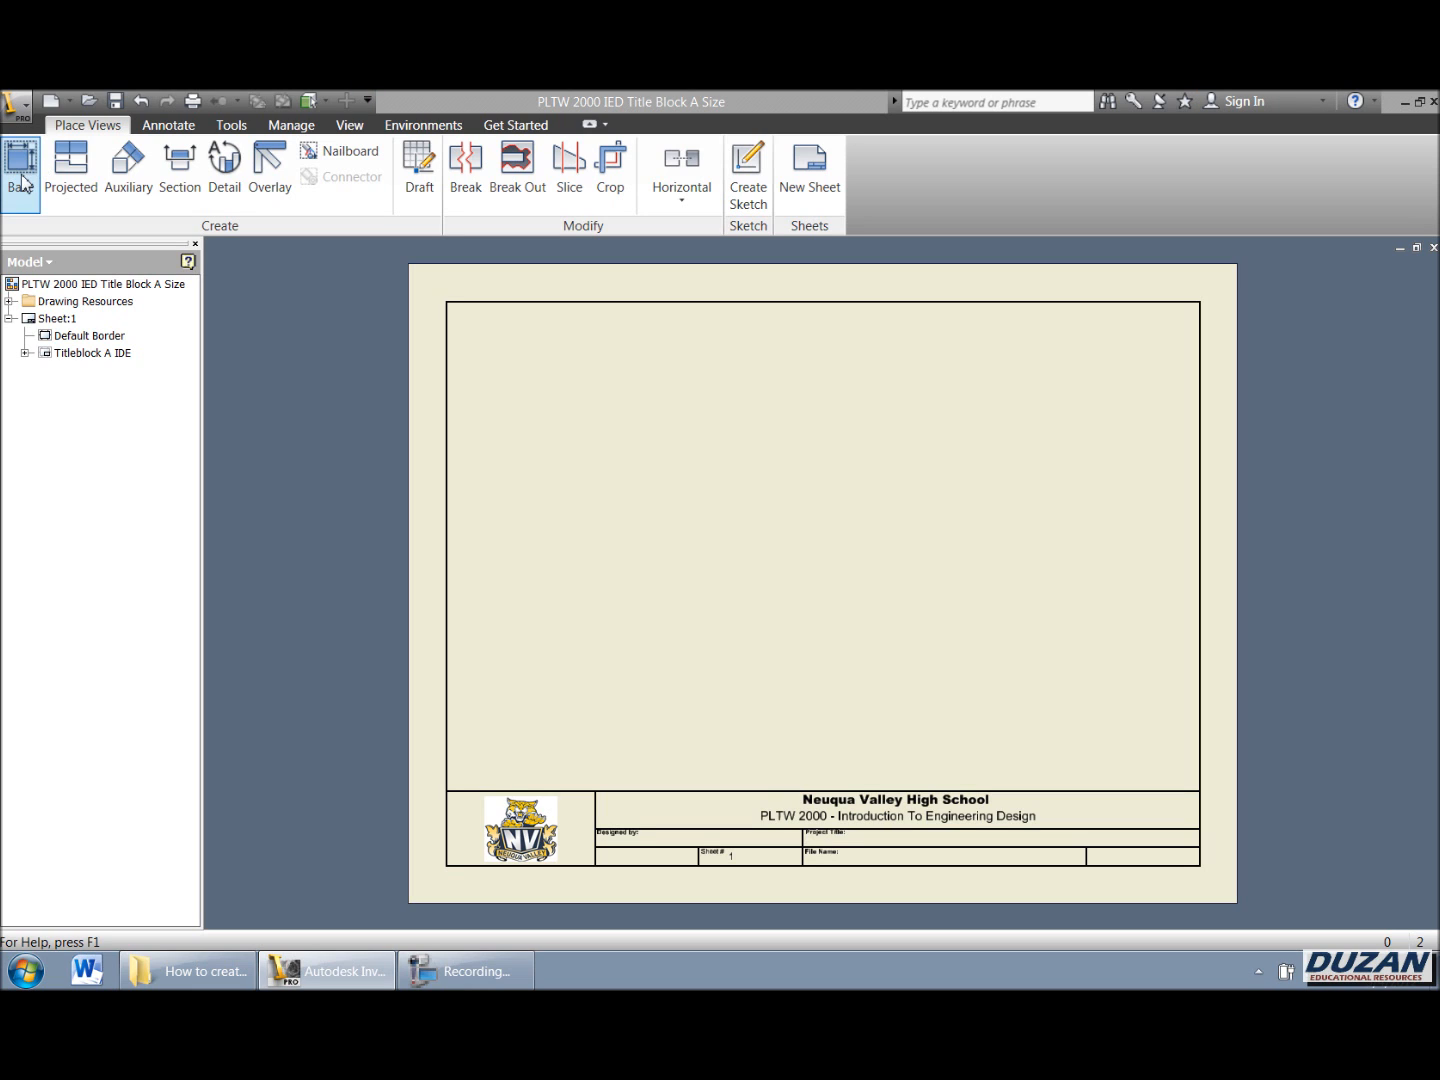
pyautogui.moveTo(110, 140)
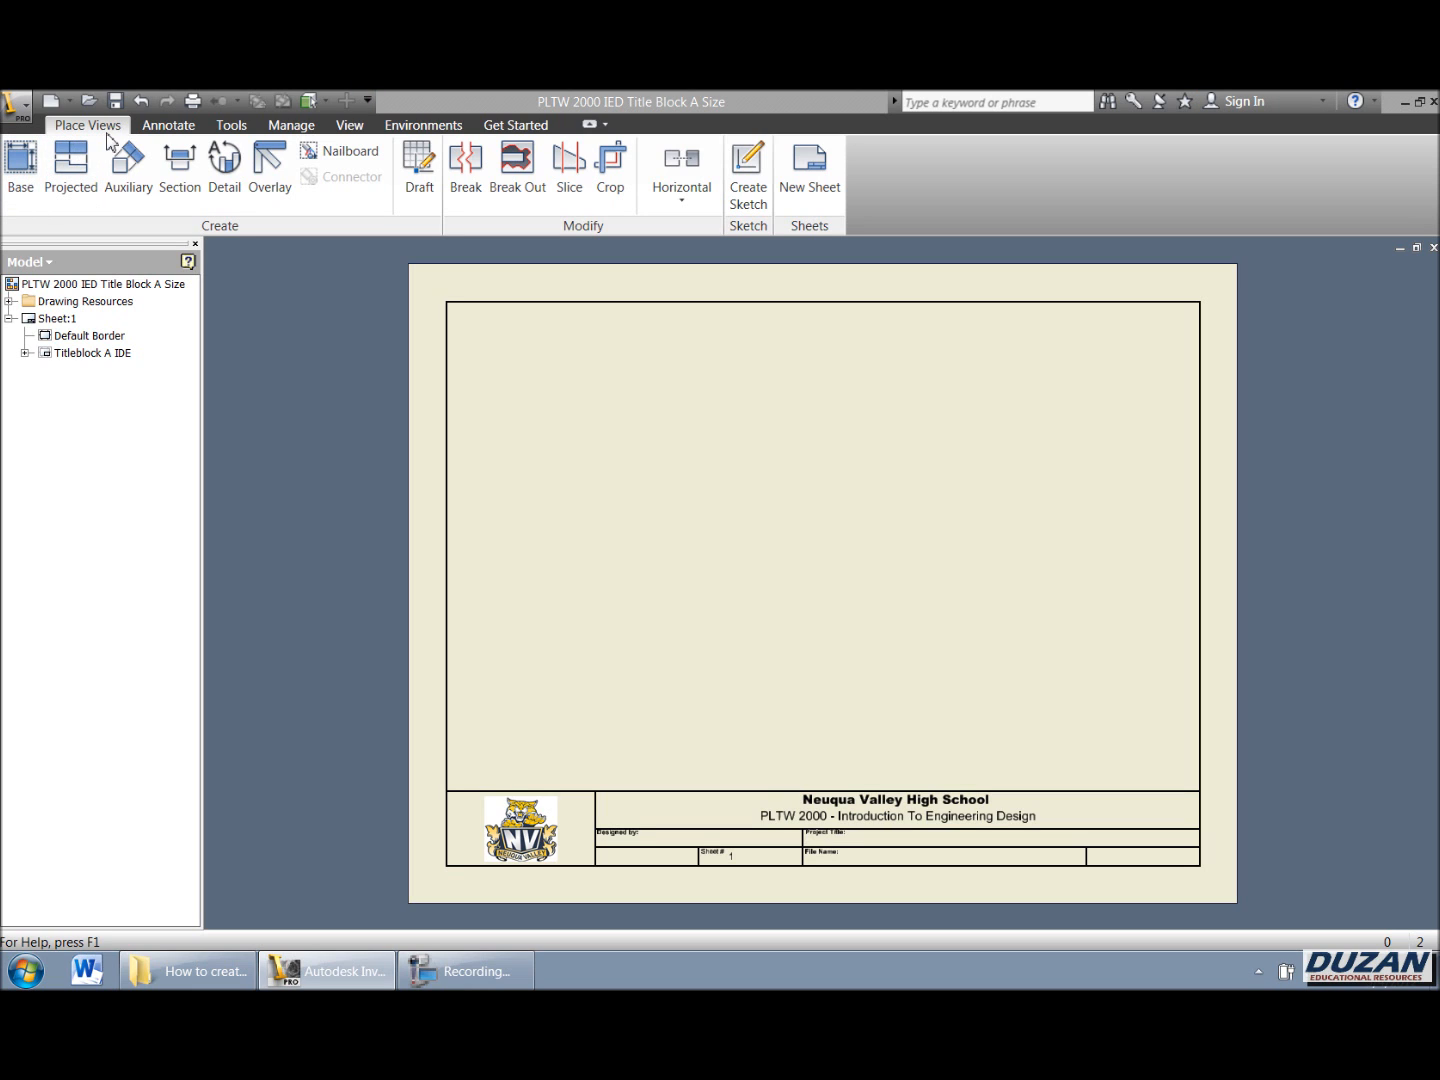
pyautogui.moveTo(20, 164)
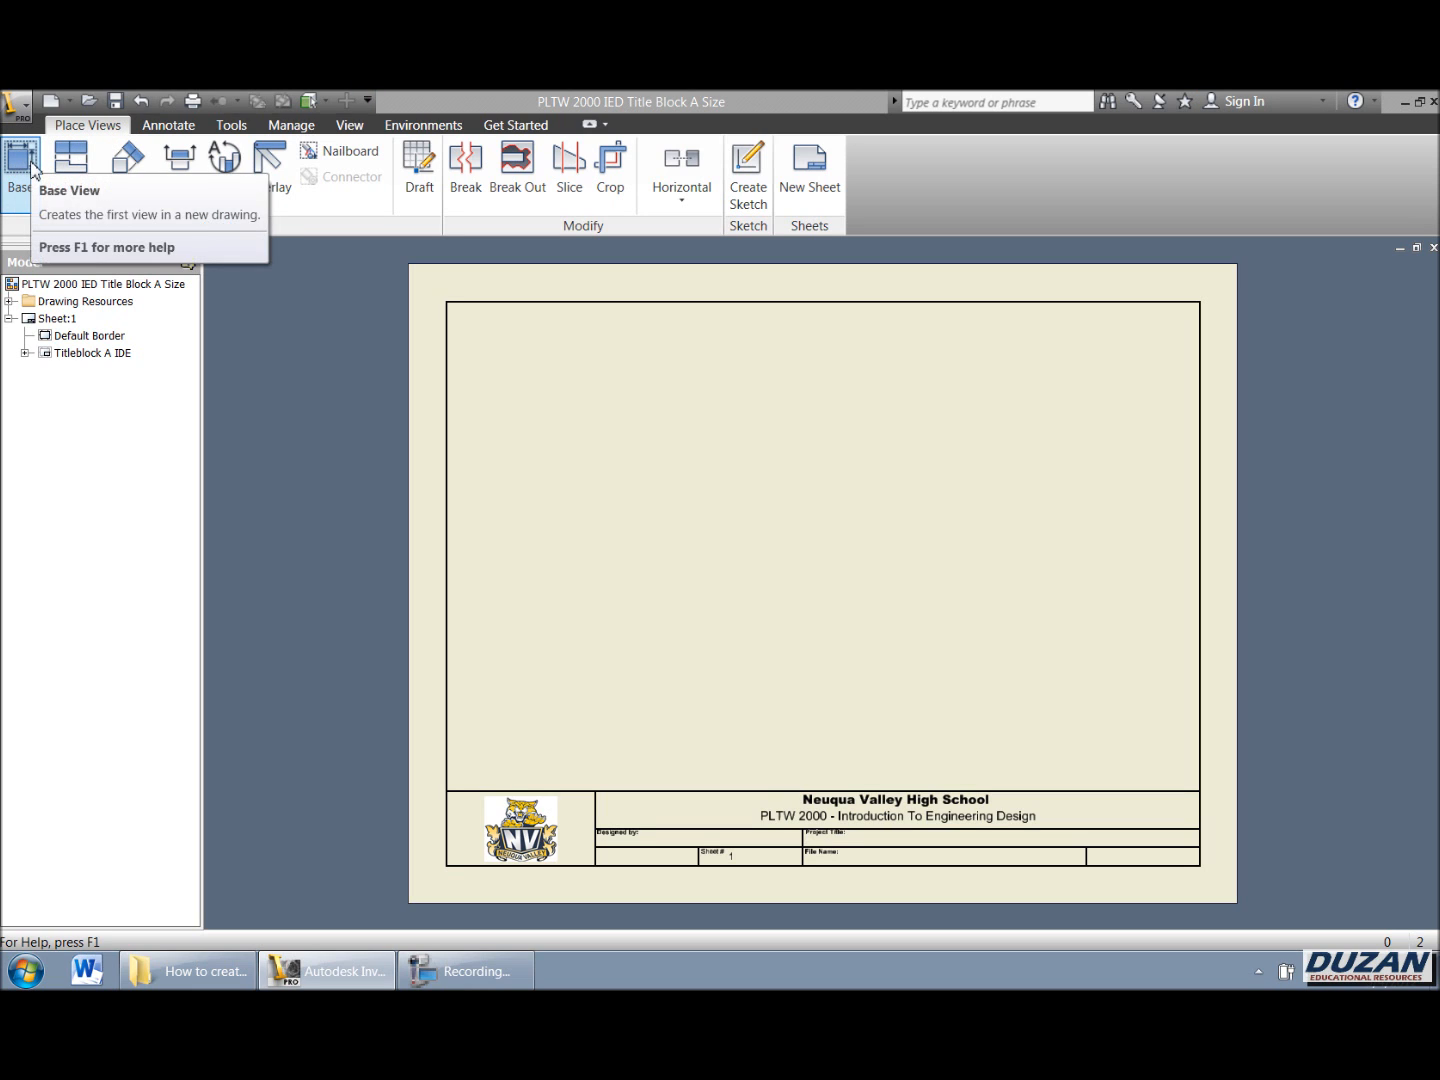
# Load the Wedge Block part file for the base view, previewing its front view
pyautogui.click(20, 164)
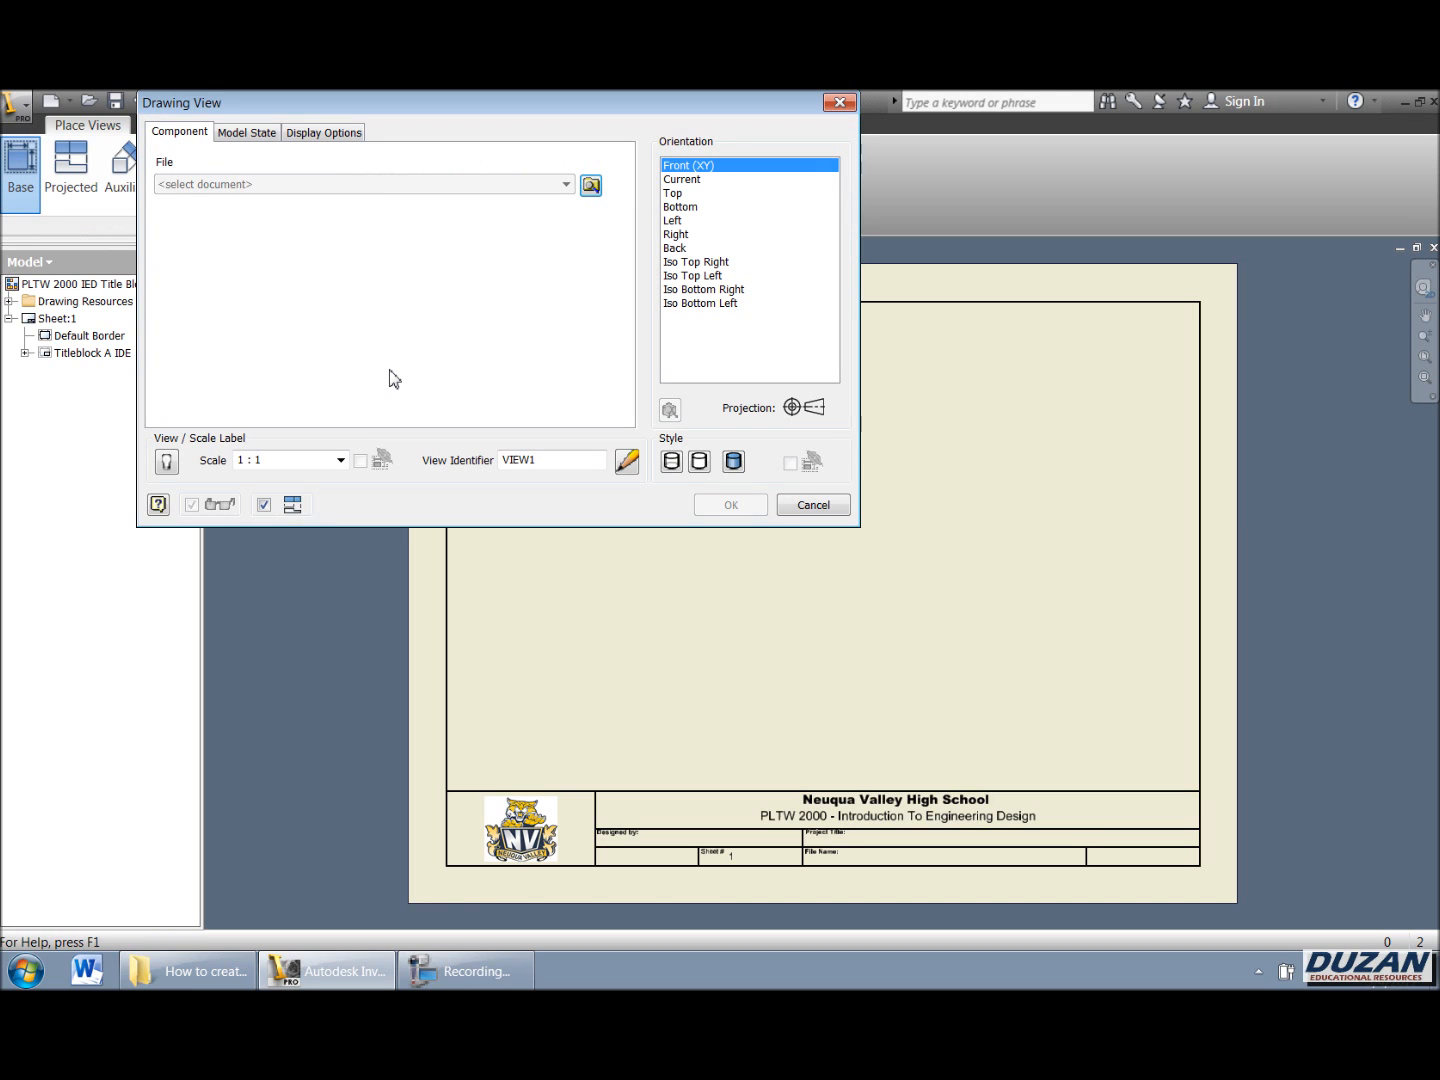
pyautogui.moveTo(598, 260)
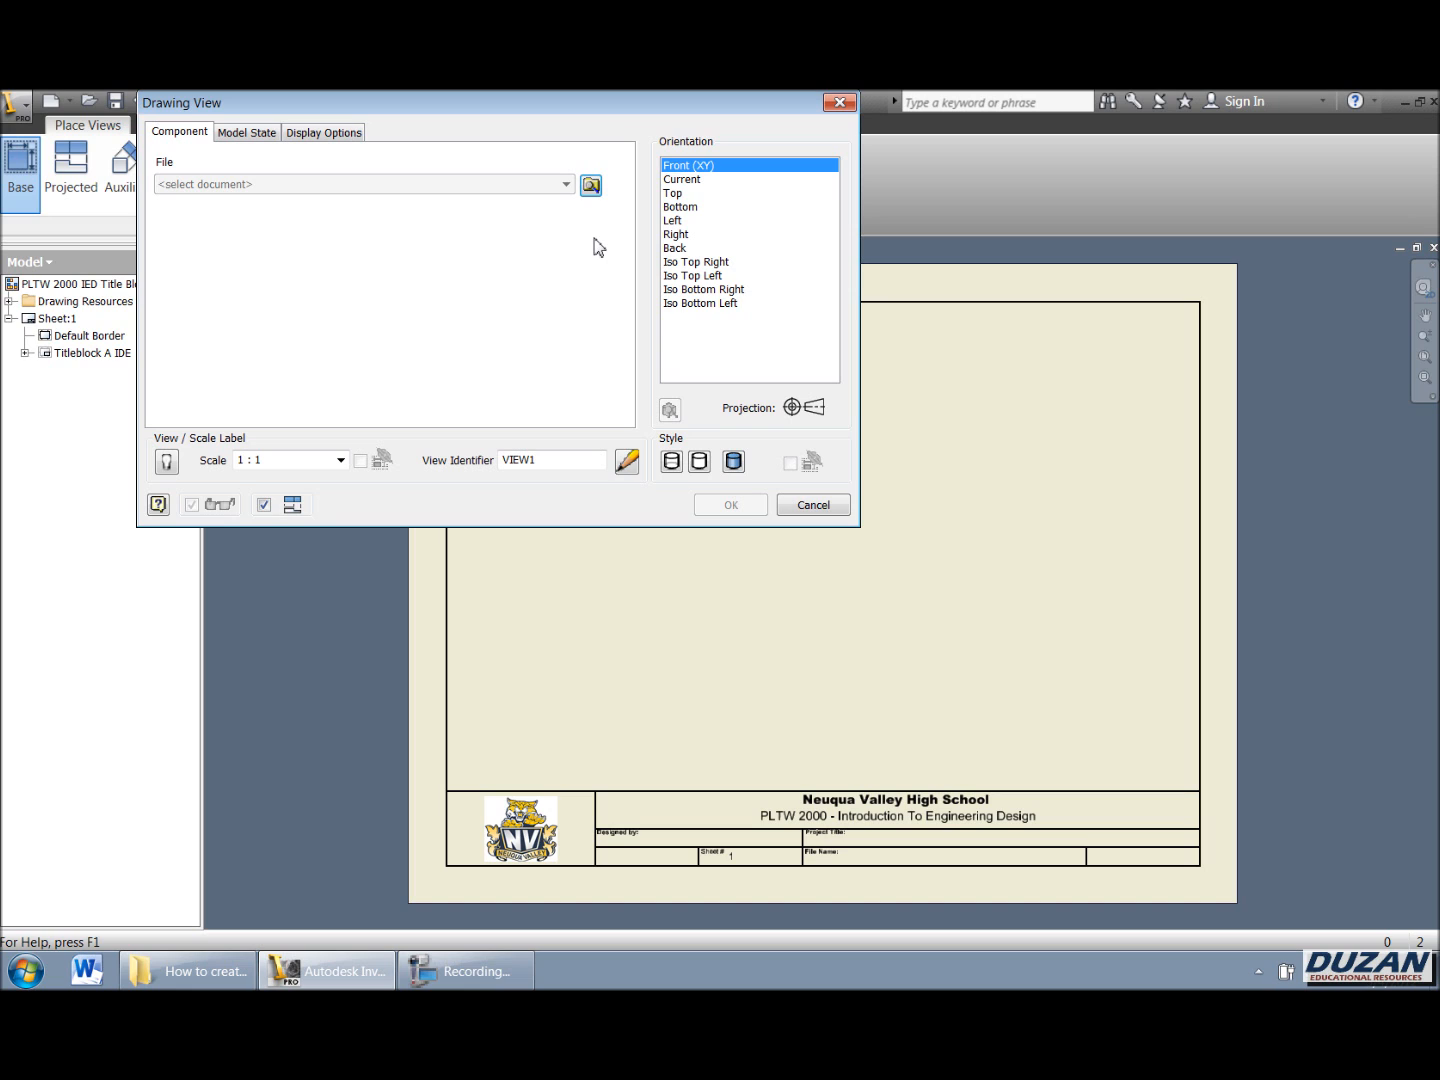
pyautogui.moveTo(592, 184)
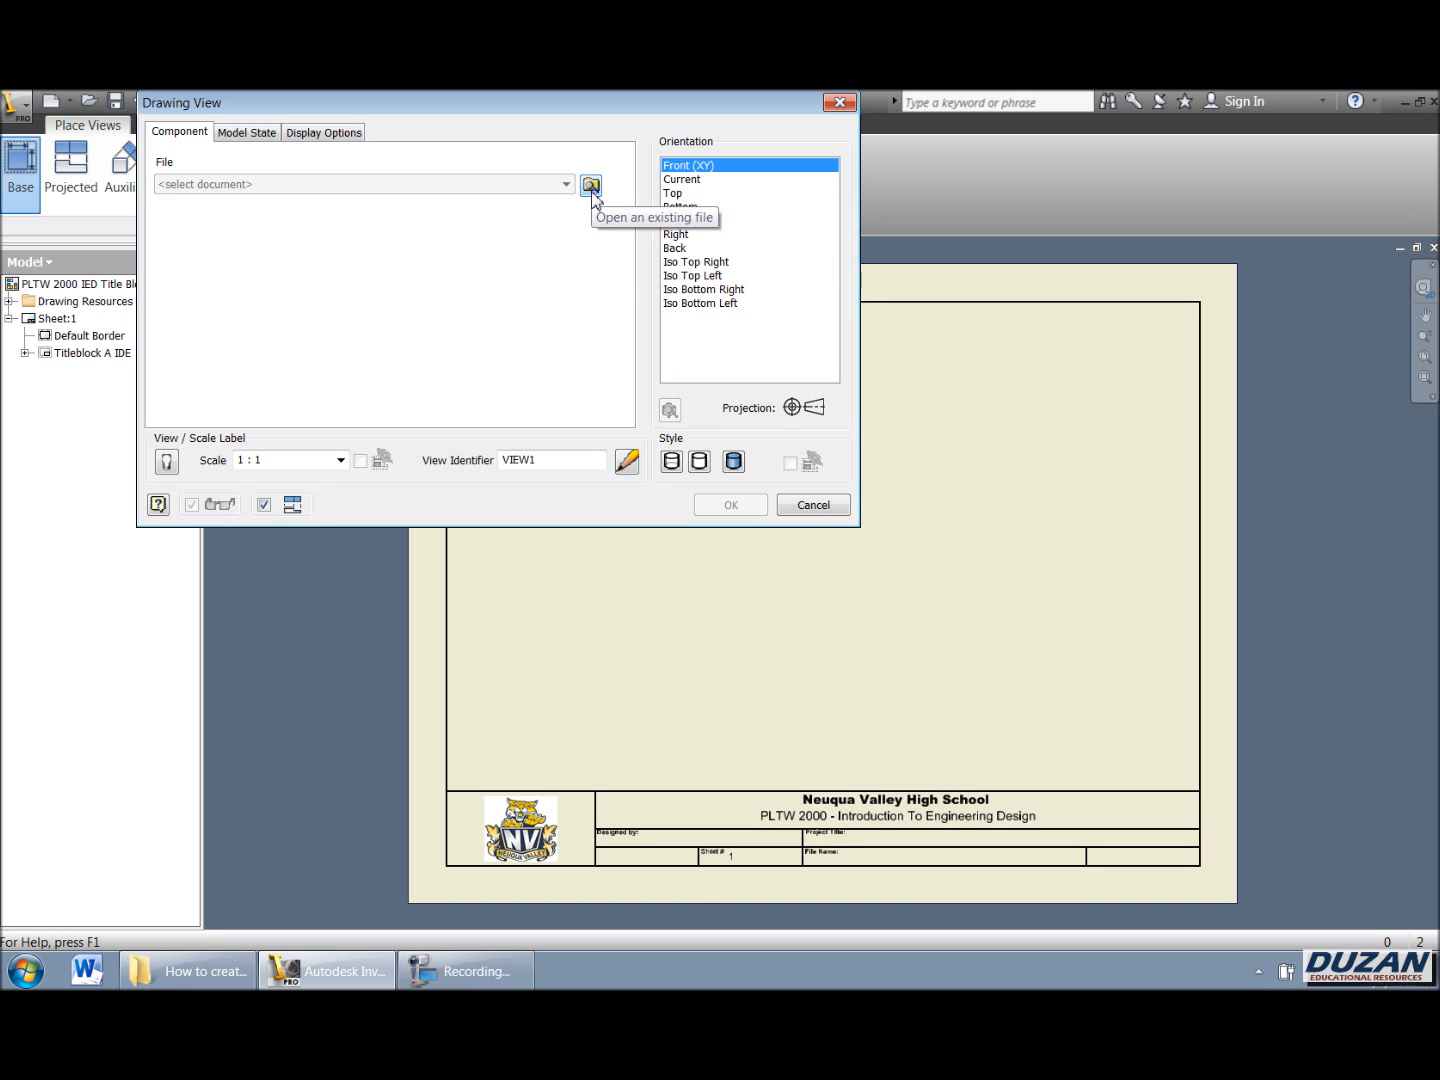
pyautogui.click(590, 184)
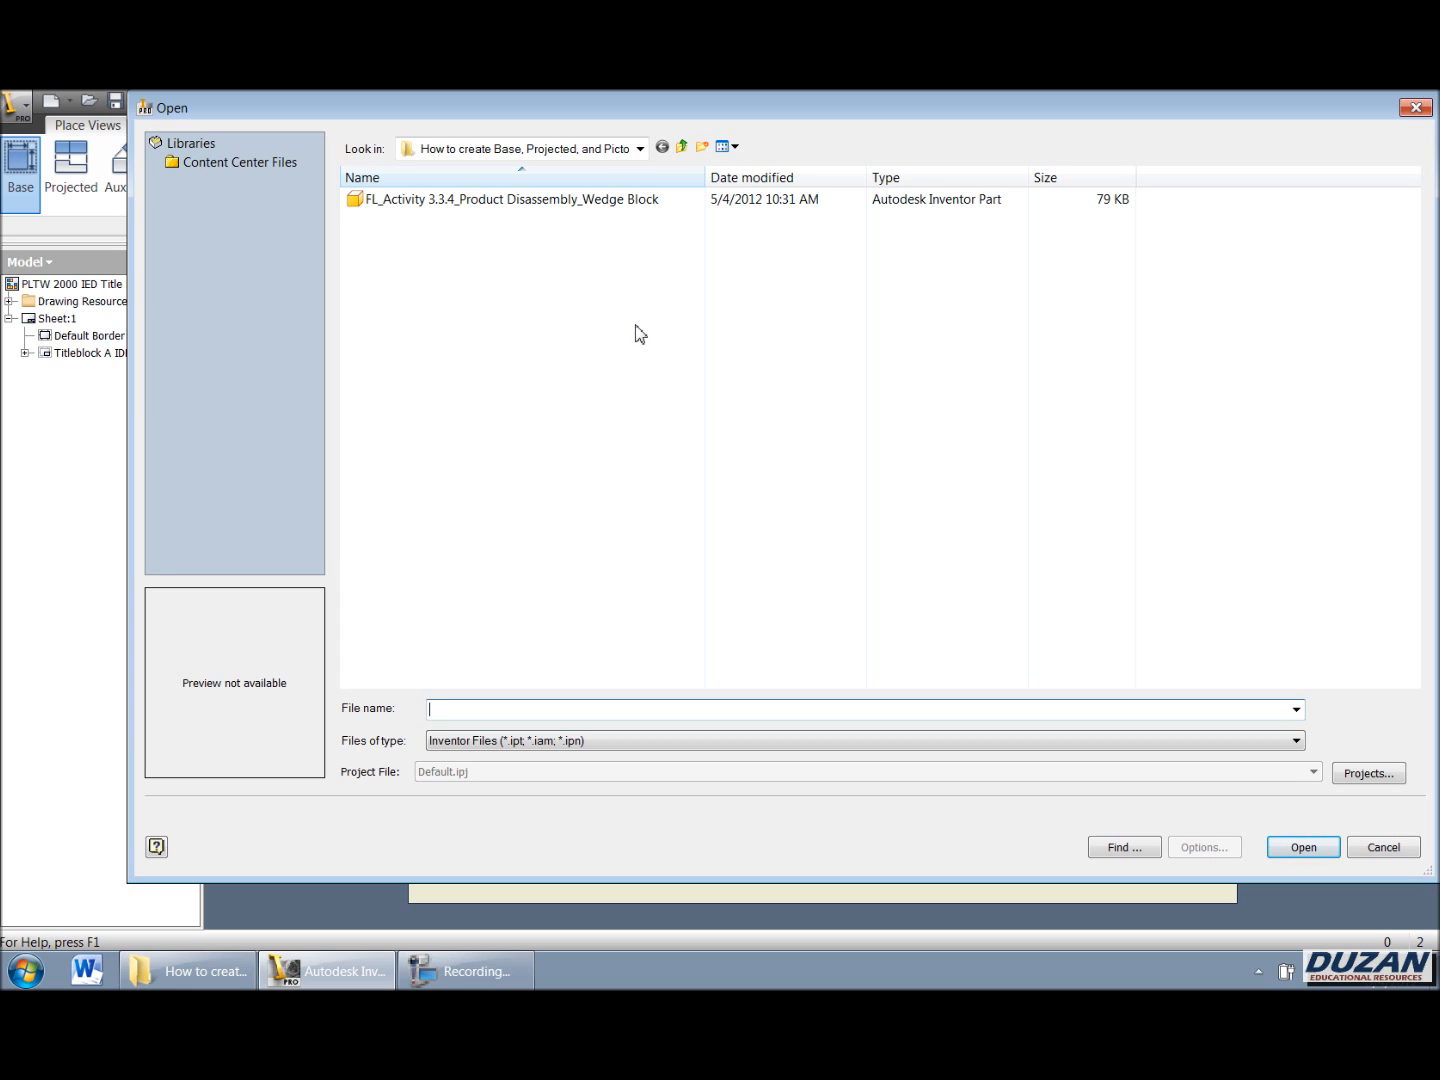
pyautogui.click(520, 200)
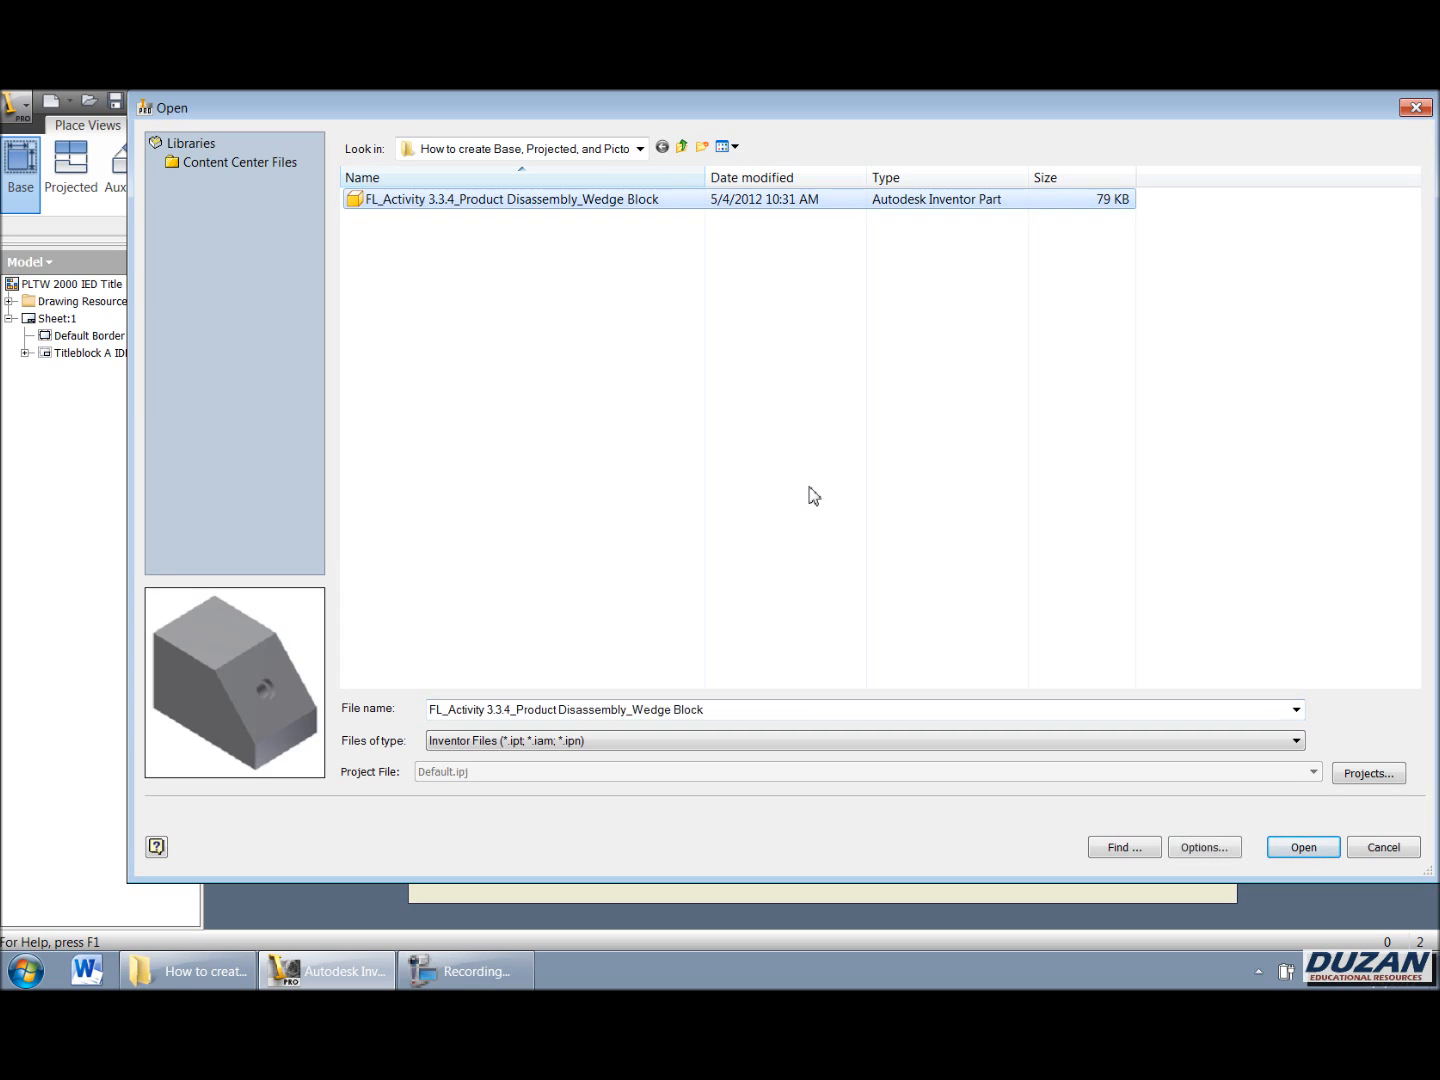
pyautogui.moveTo(1304, 848)
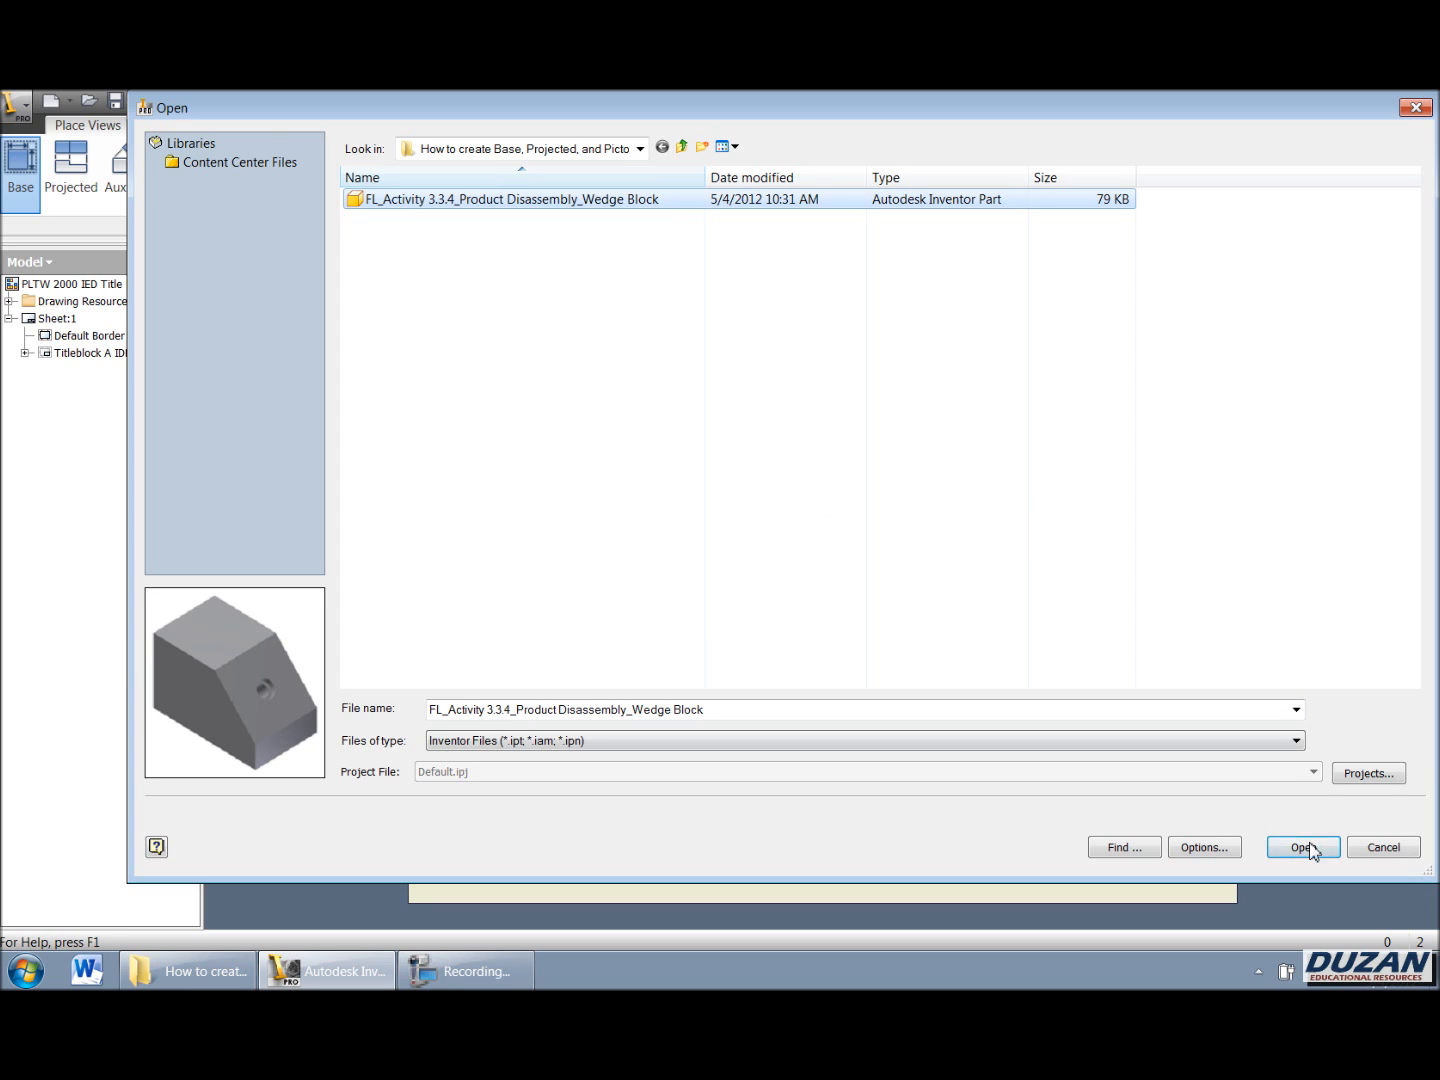
pyautogui.click(1302, 848)
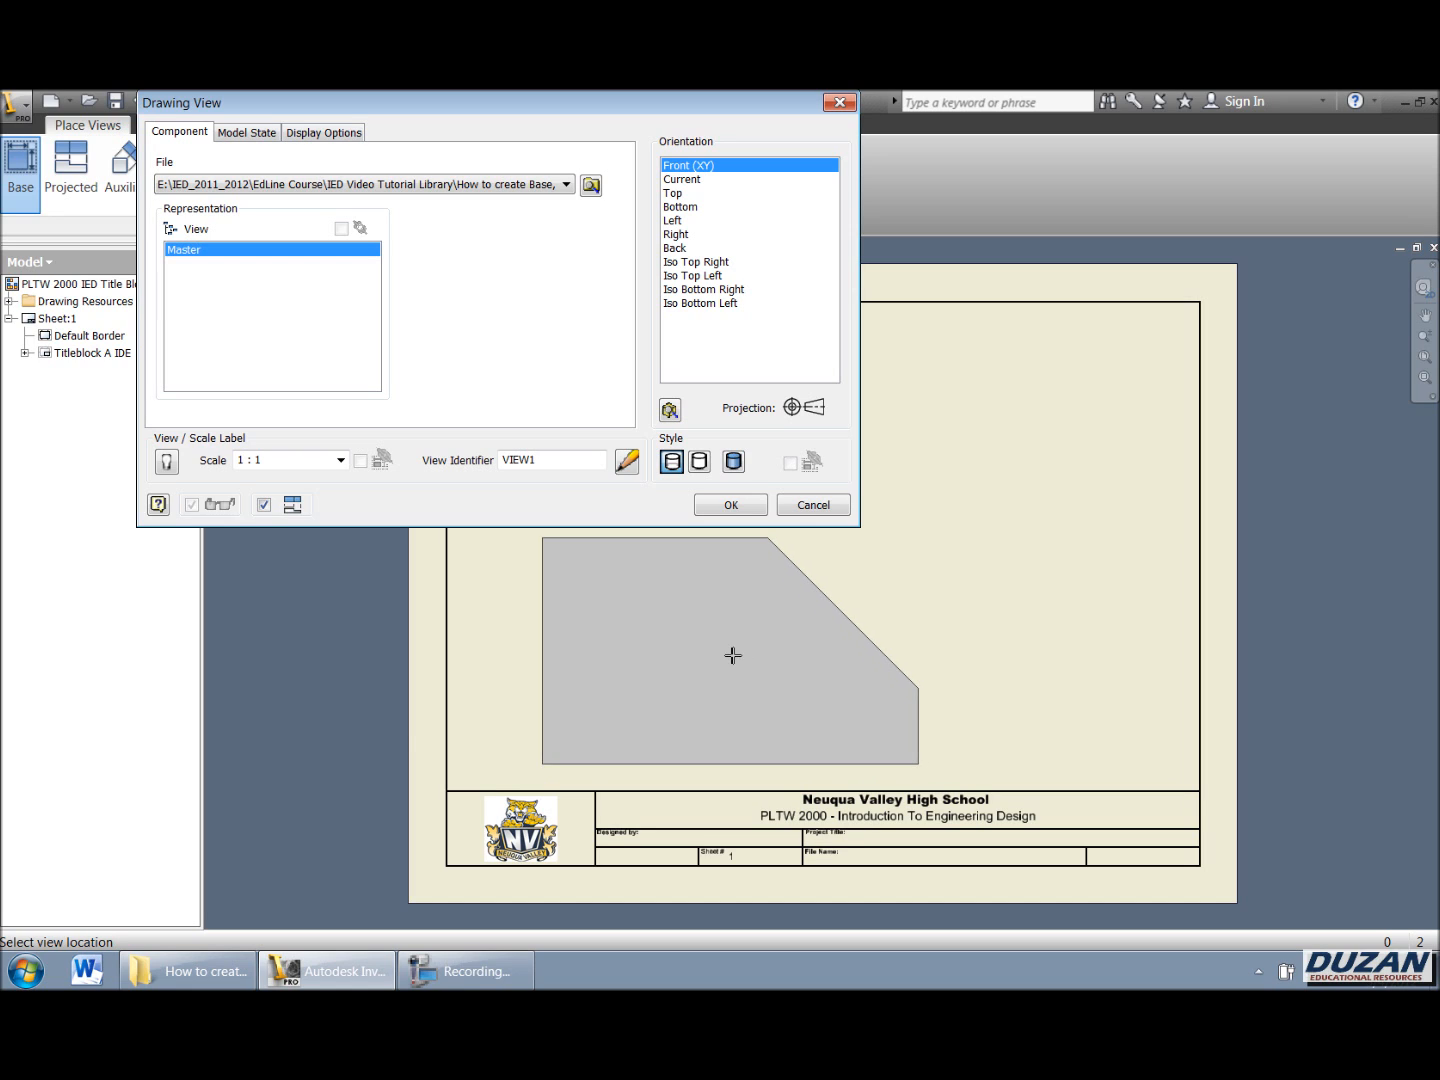
# Set the base view scale to 1:2, keeping Front orientation and hidden-line style
pyautogui.click(340, 460)
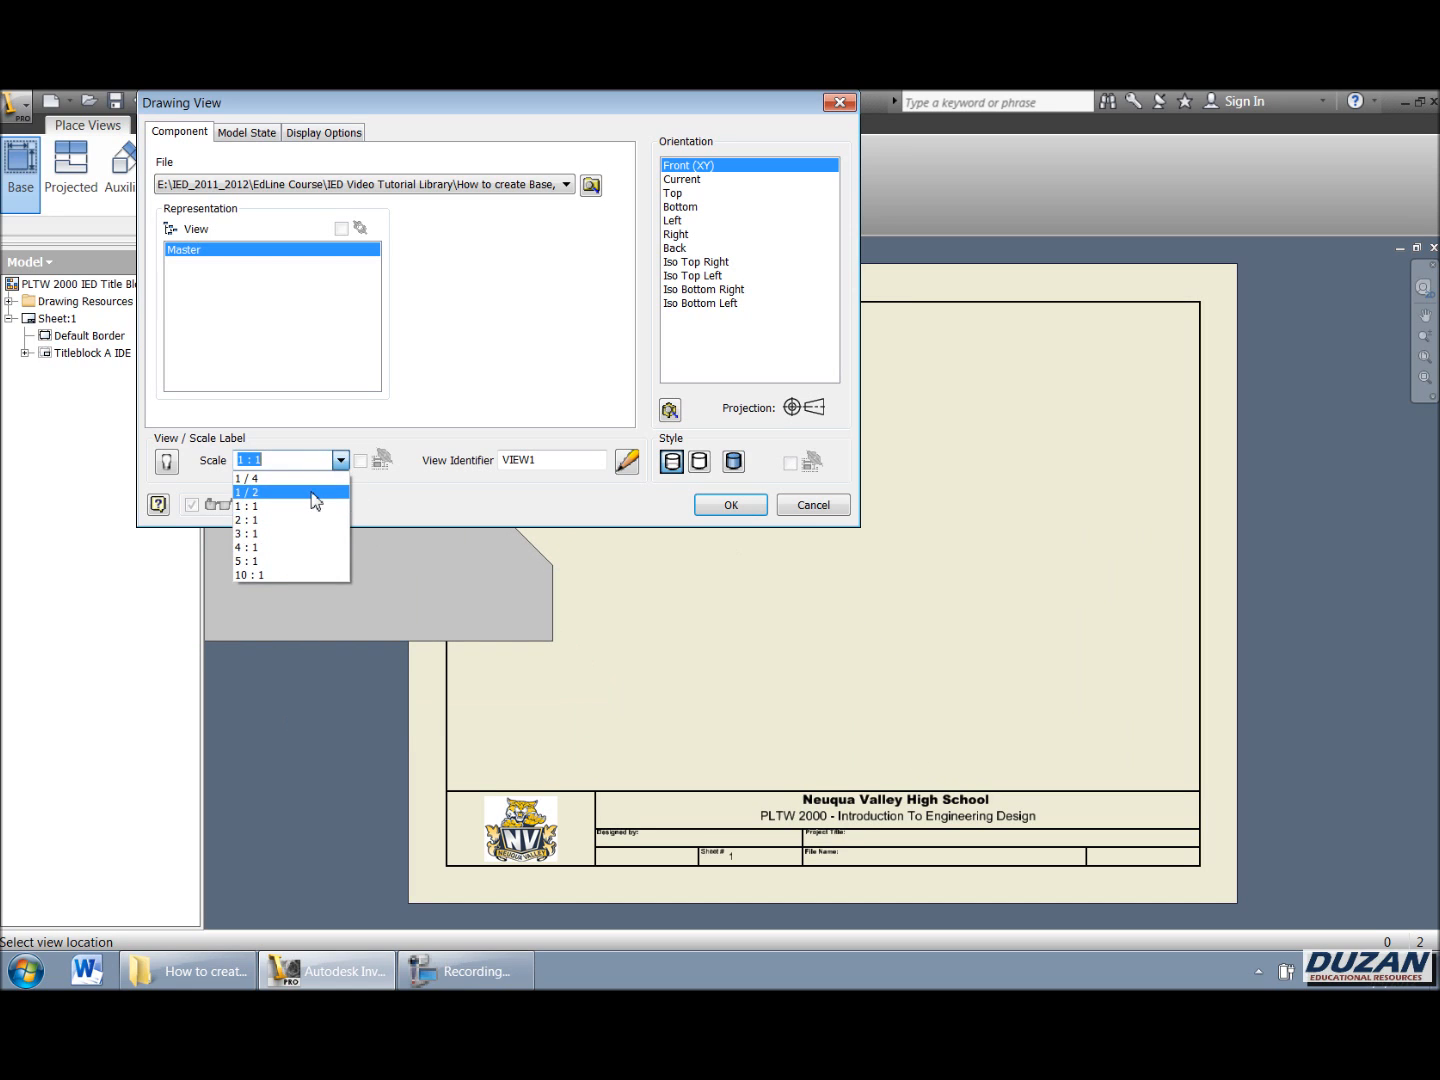
pyautogui.click(248, 492)
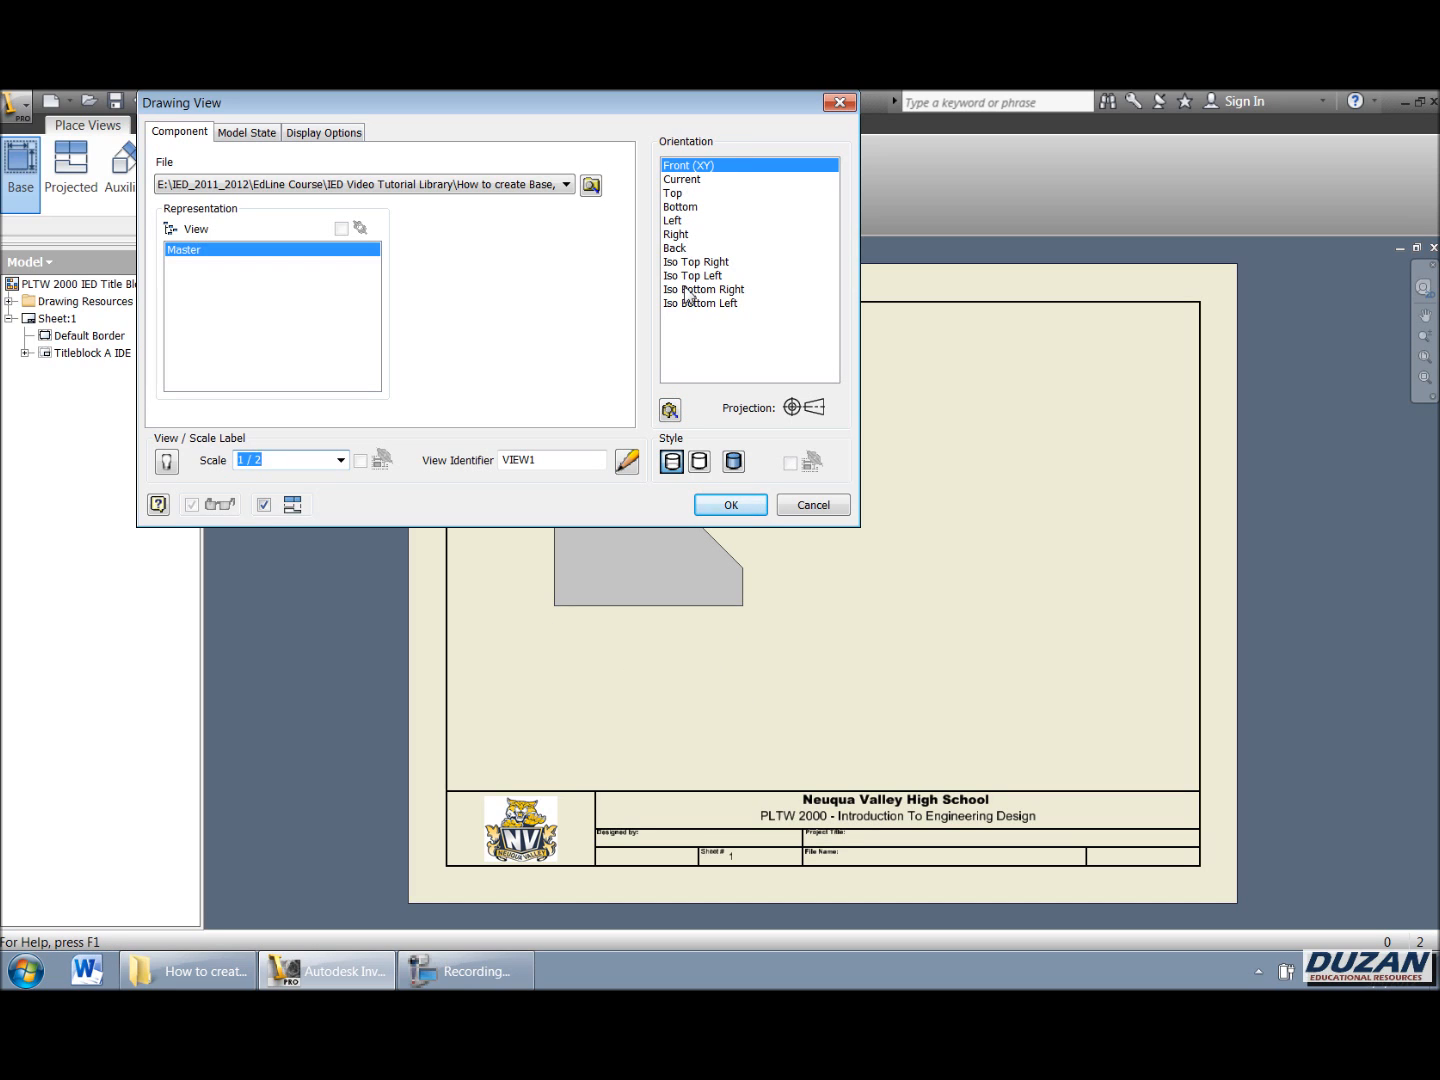
pyautogui.moveTo(684, 192)
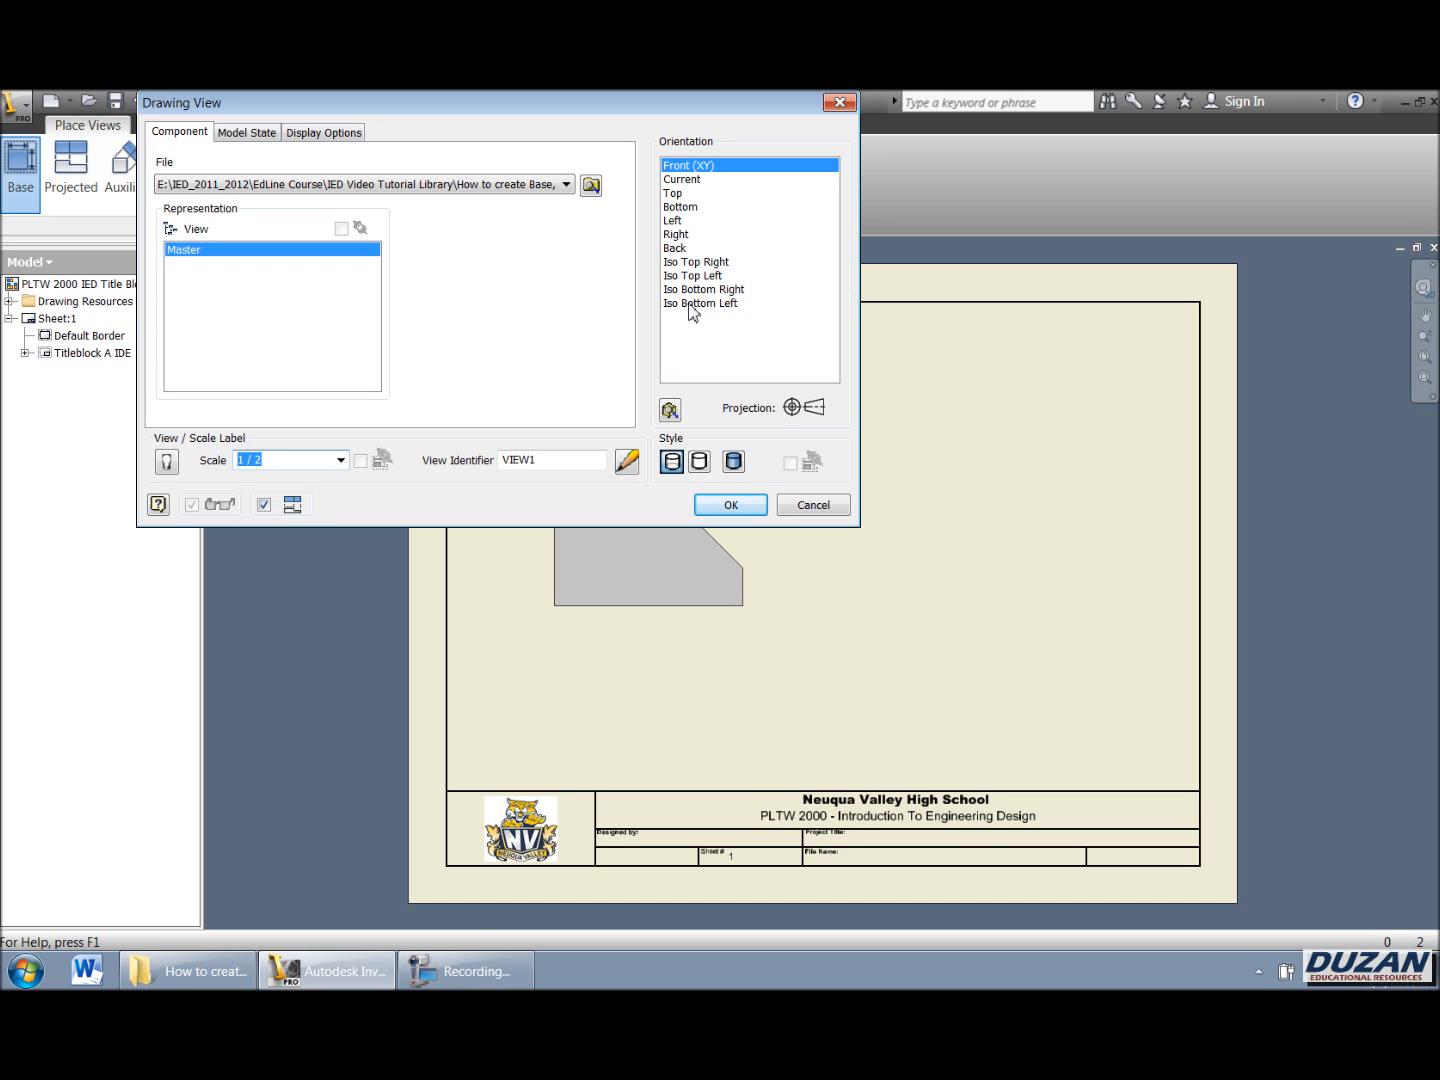
pyautogui.moveTo(694, 358)
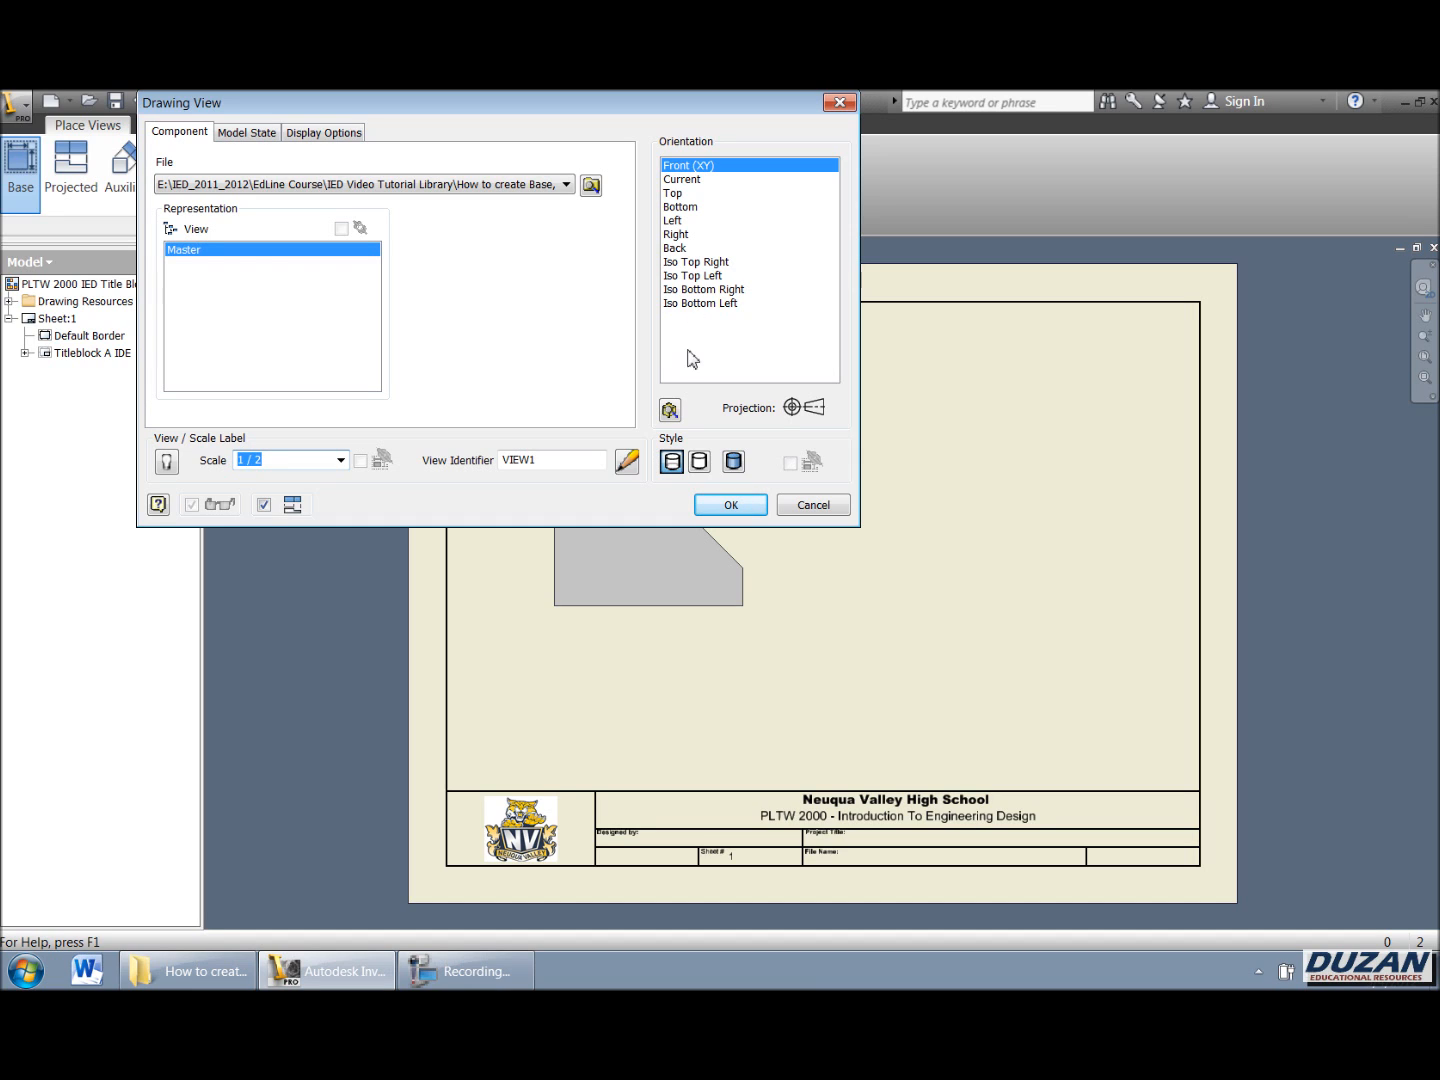
pyautogui.moveTo(672, 410)
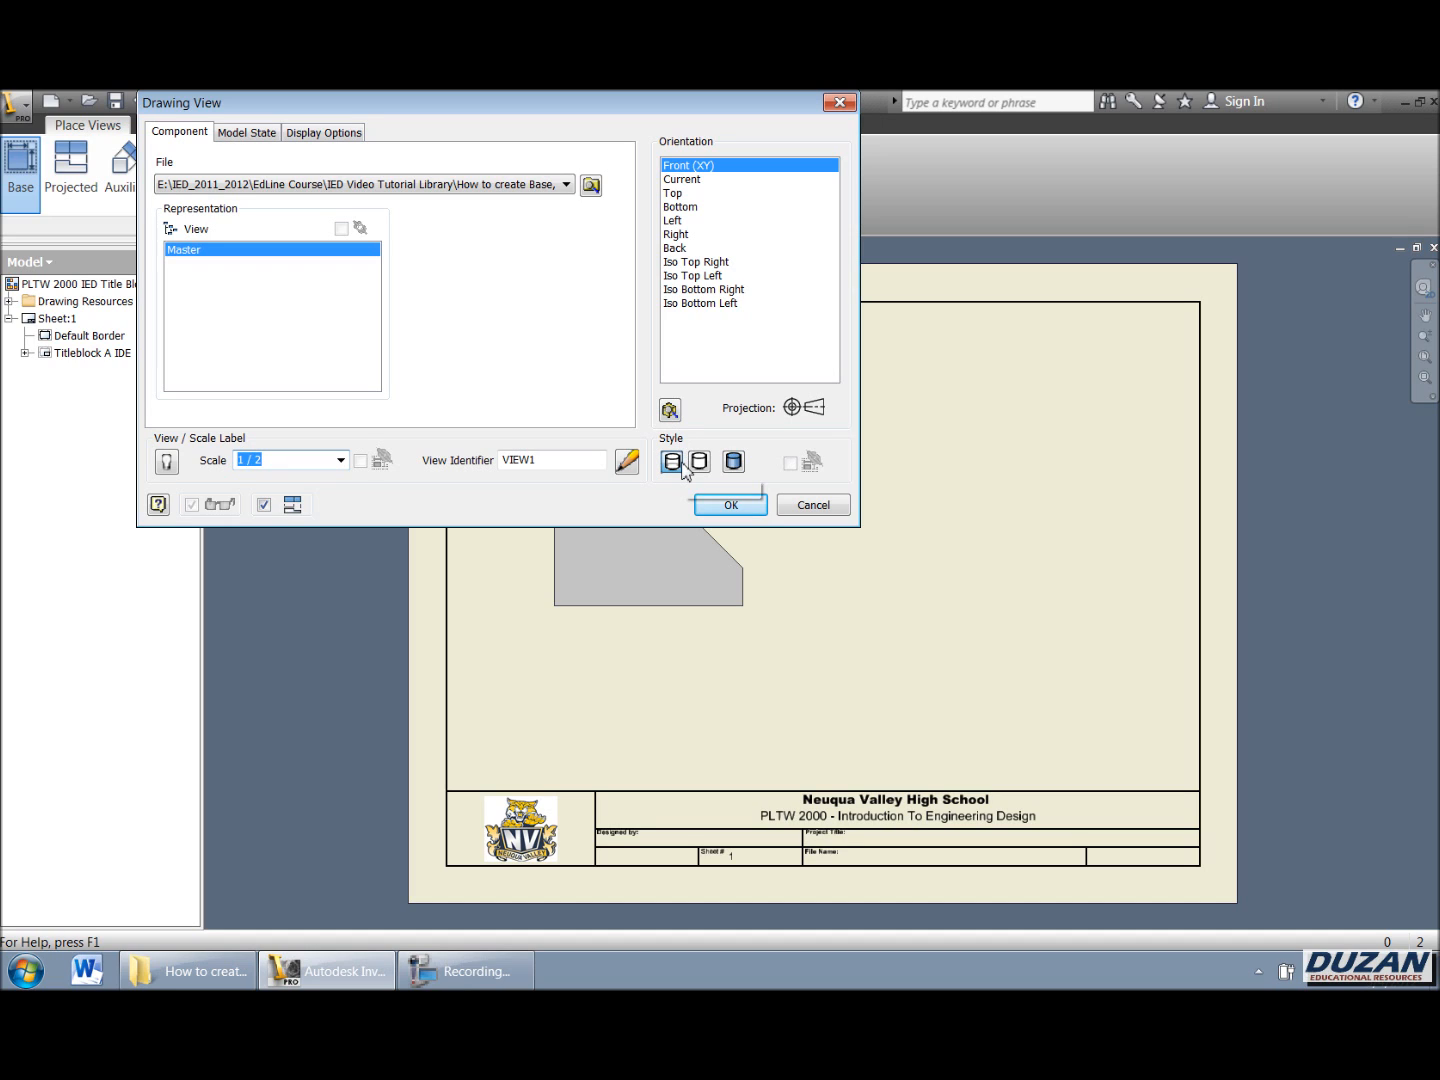
pyautogui.moveTo(700, 460)
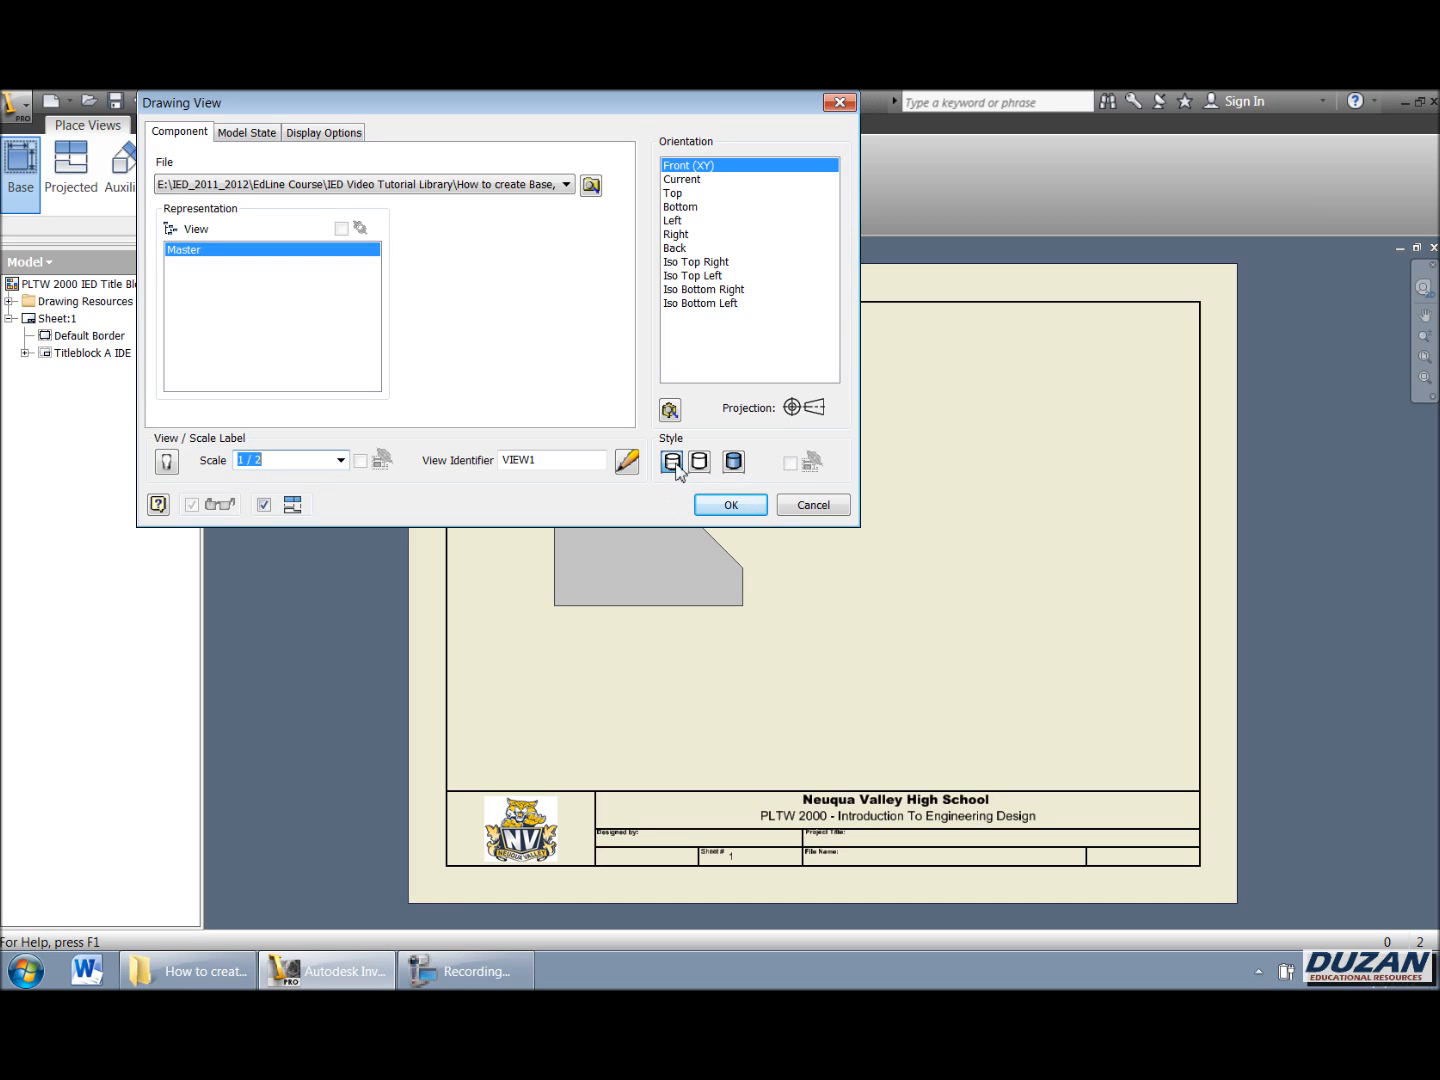
pyautogui.moveTo(734, 460)
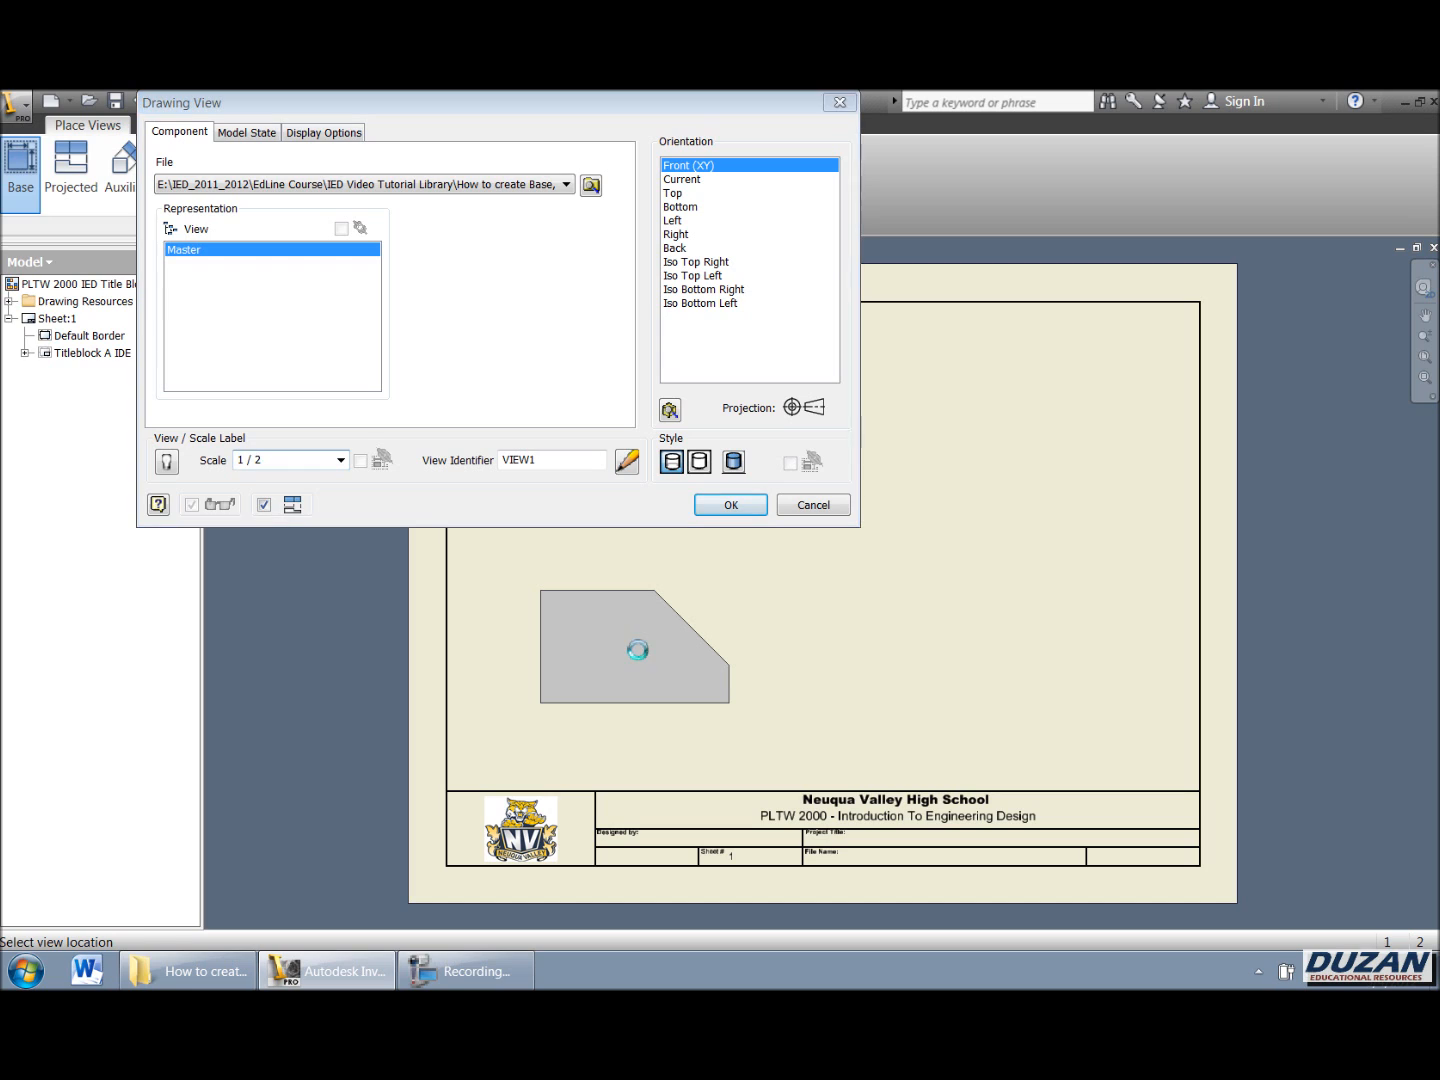
# Place the half-scale front view in the sheet's lower left
pyautogui.click(728, 504)
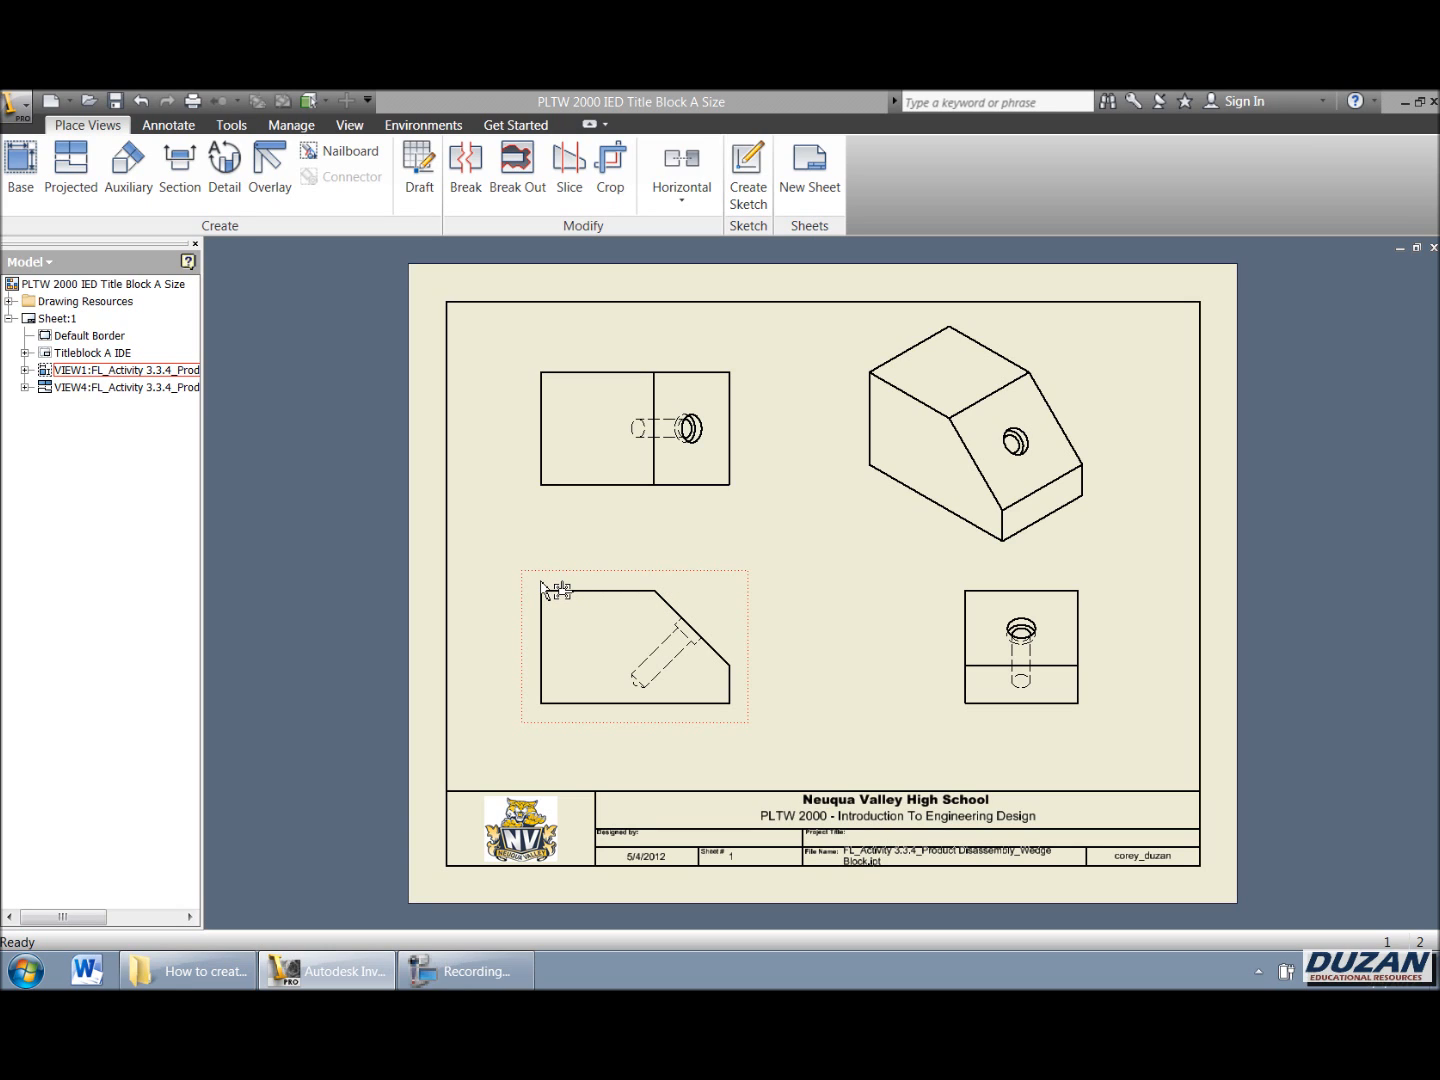
# Drag the front view and place the isometric projection toward the upper right
pyautogui.click(122, 368)
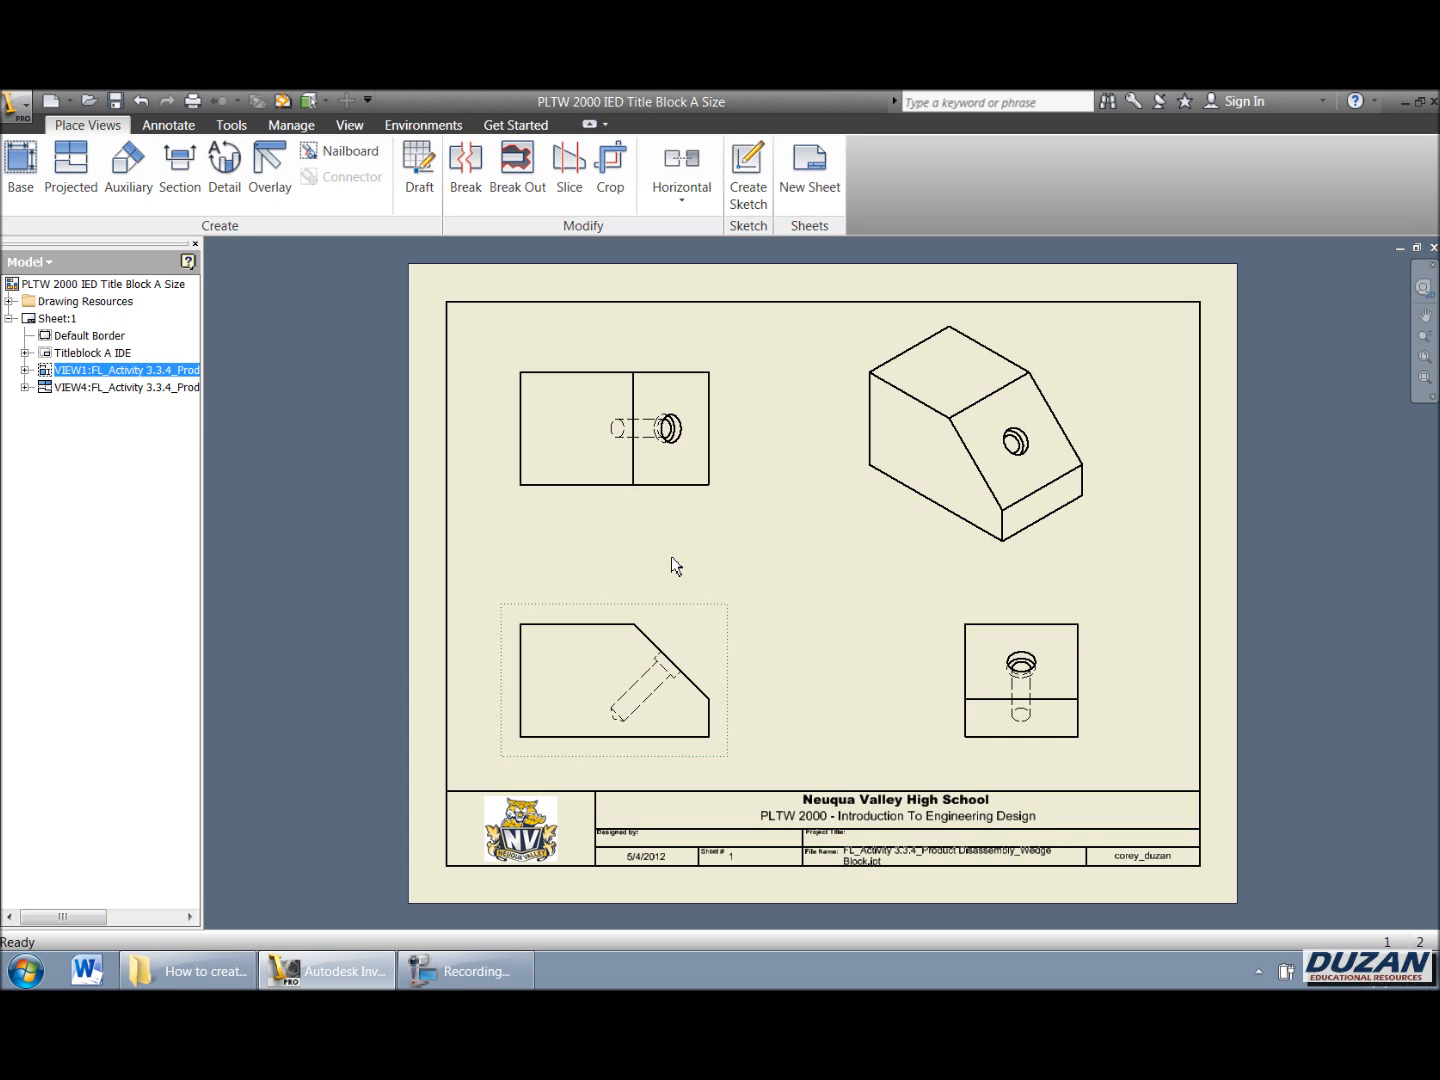
pyautogui.click(976, 430)
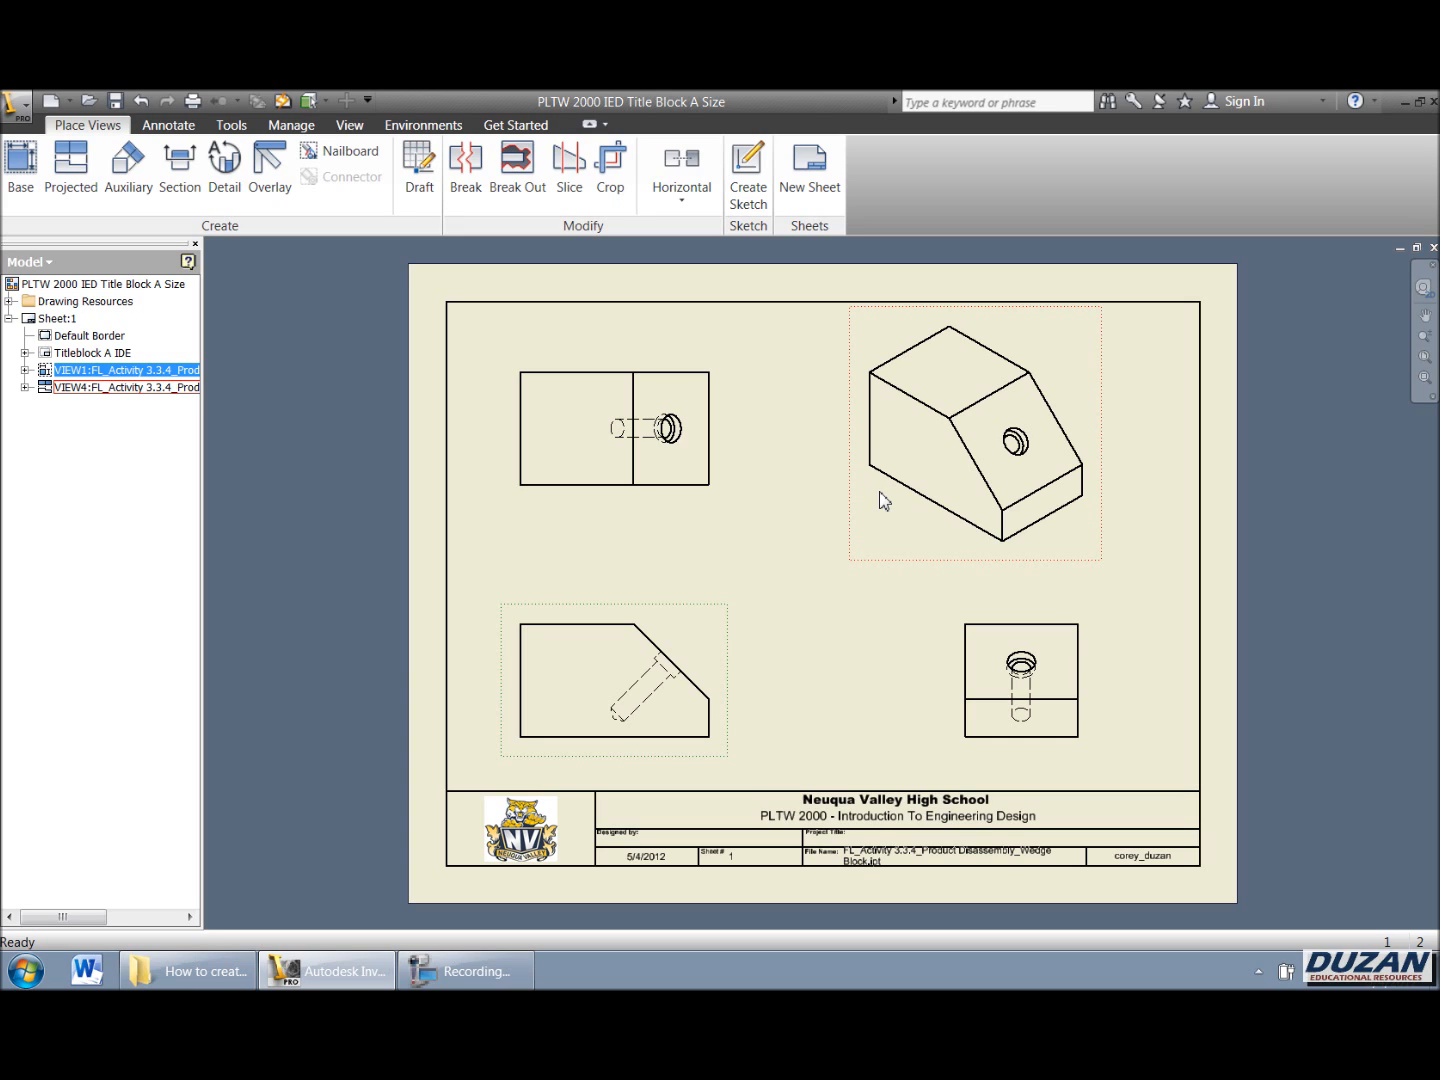
pyautogui.moveTo(888, 500)
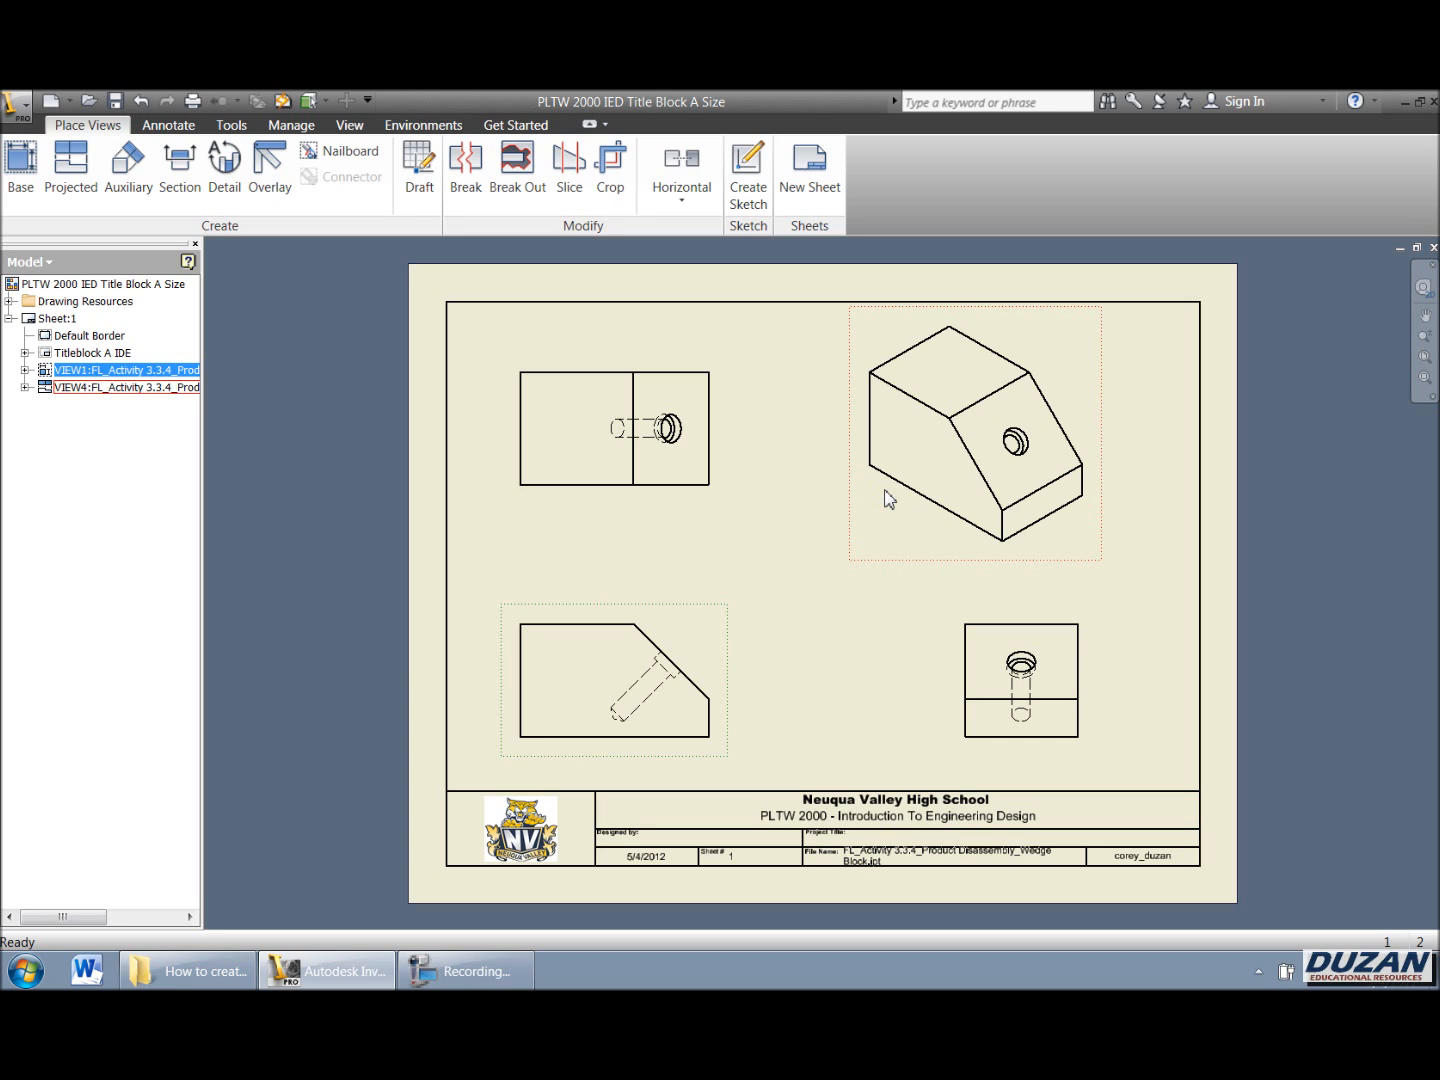
pyautogui.moveTo(930, 552)
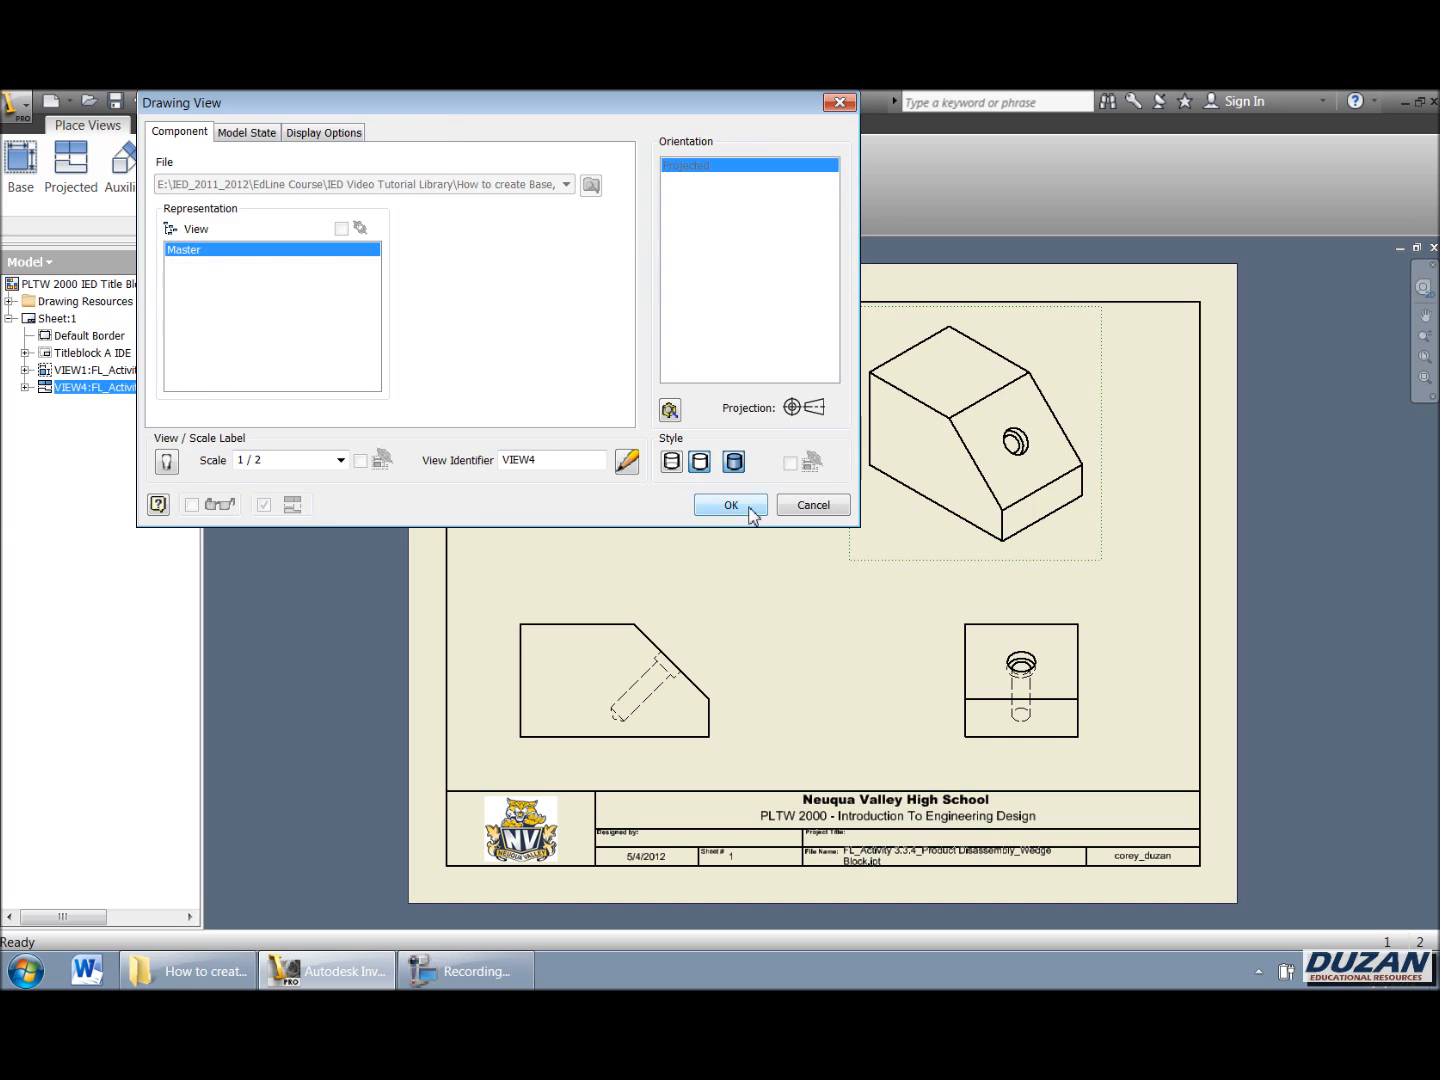
# Confirm the Shaded style for the isometric view of the wedge block
pyautogui.click(728, 504)
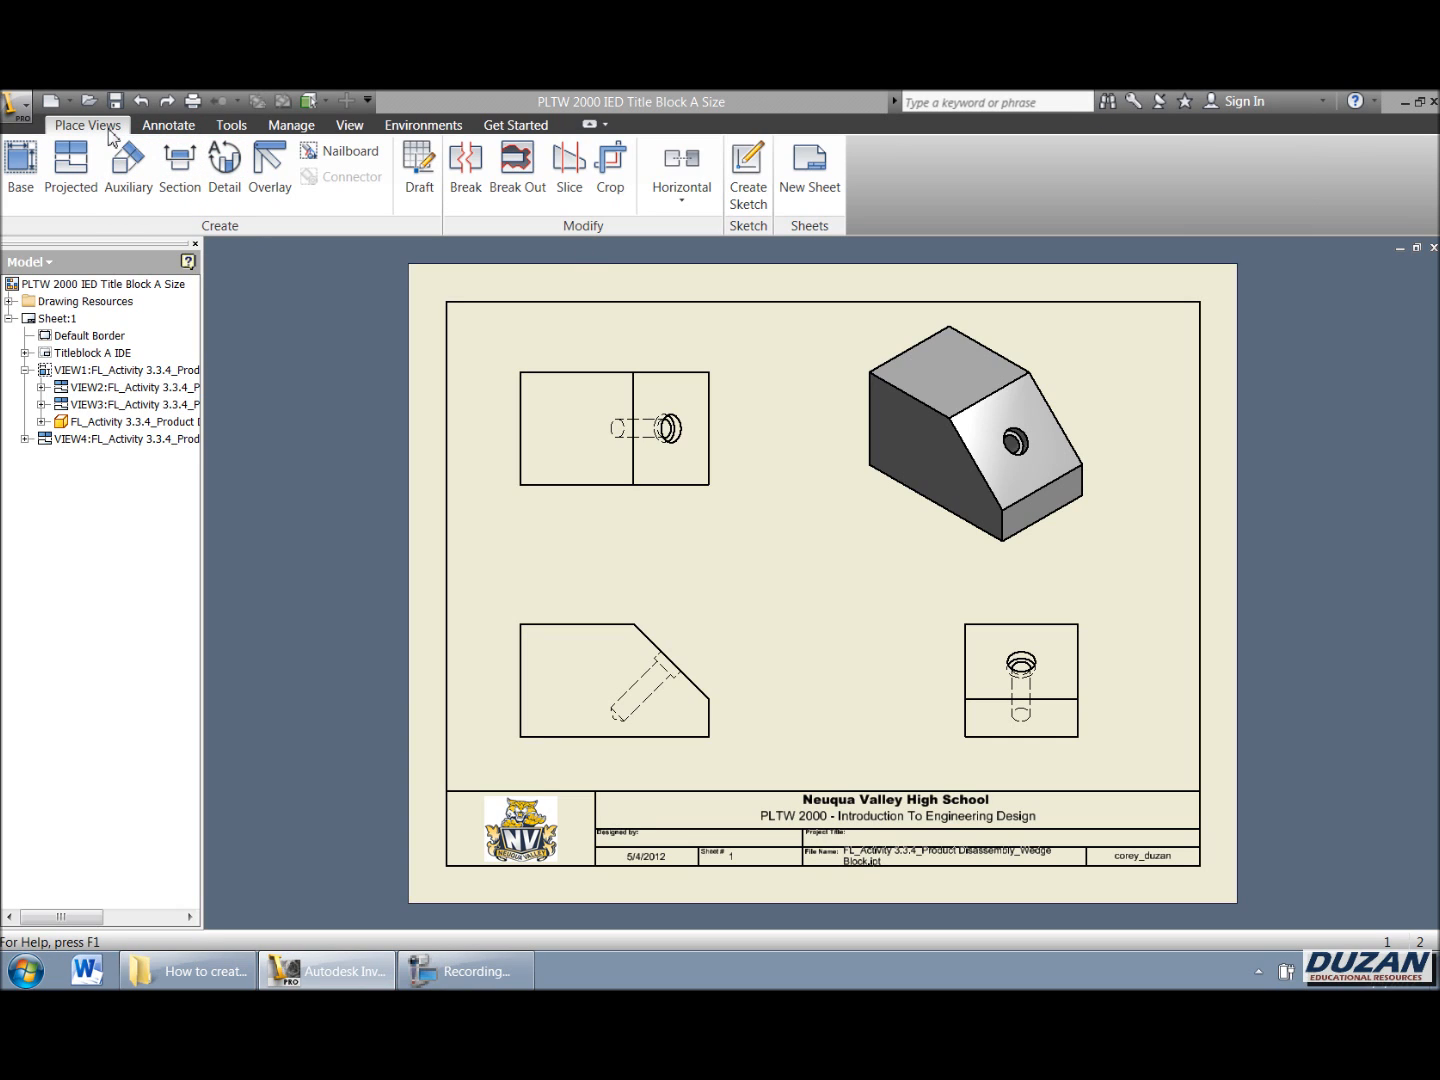
# Start the Auxiliary view command from the Place Views panel
pyautogui.click(128, 168)
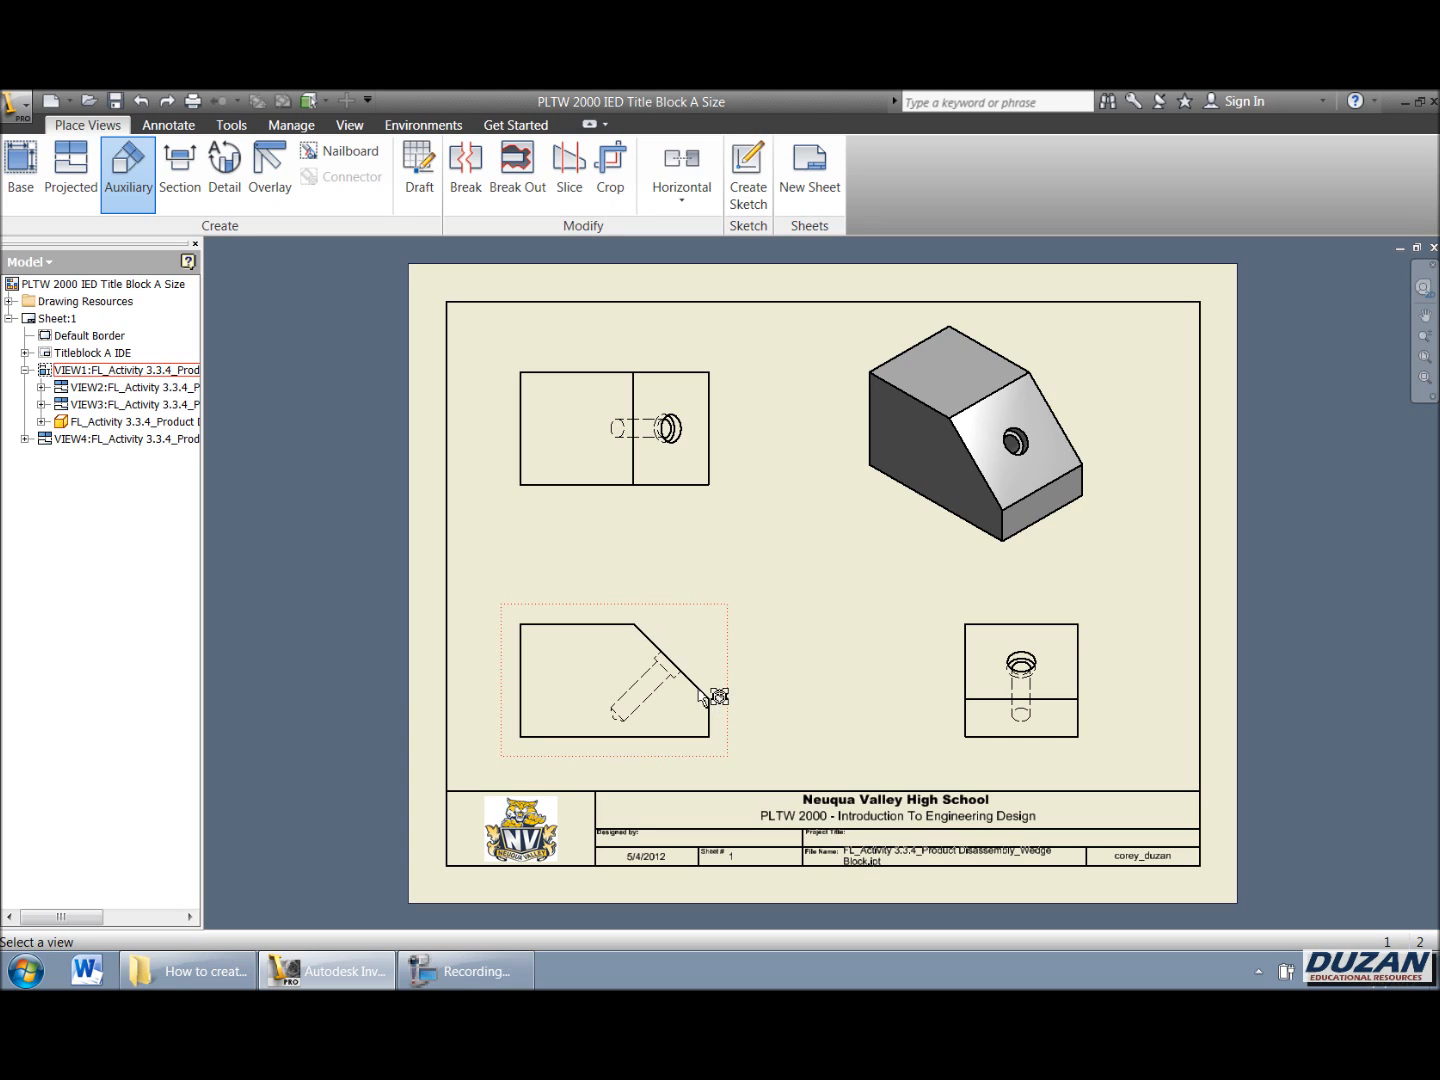
pyautogui.moveTo(704, 664)
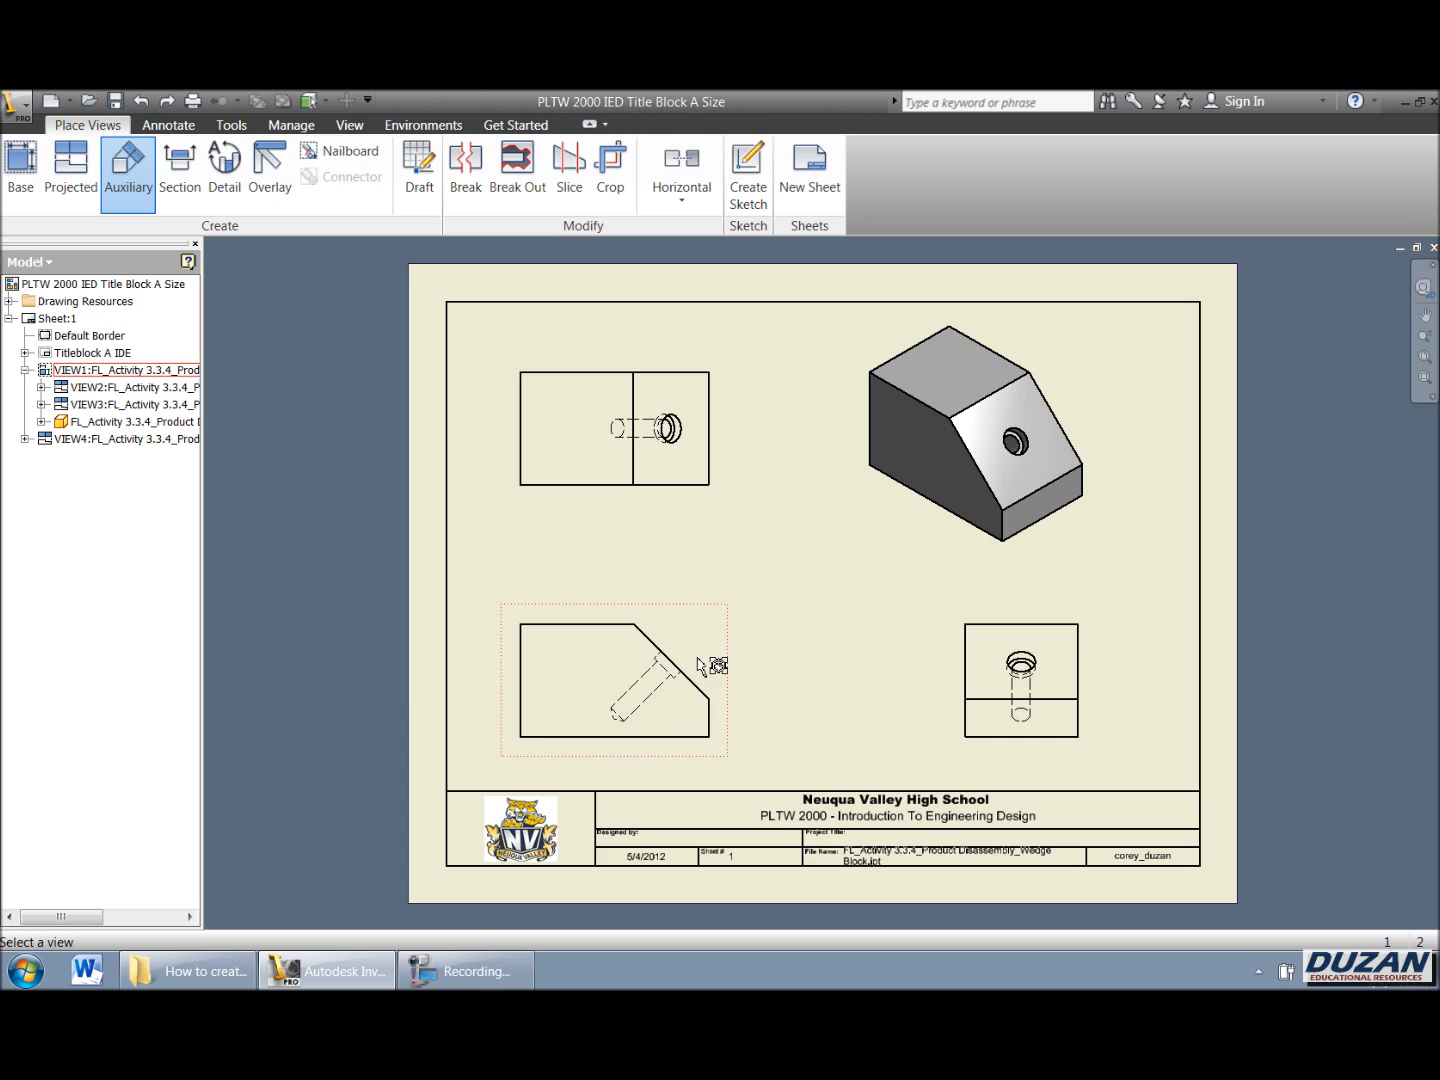
pyautogui.moveTo(712, 642)
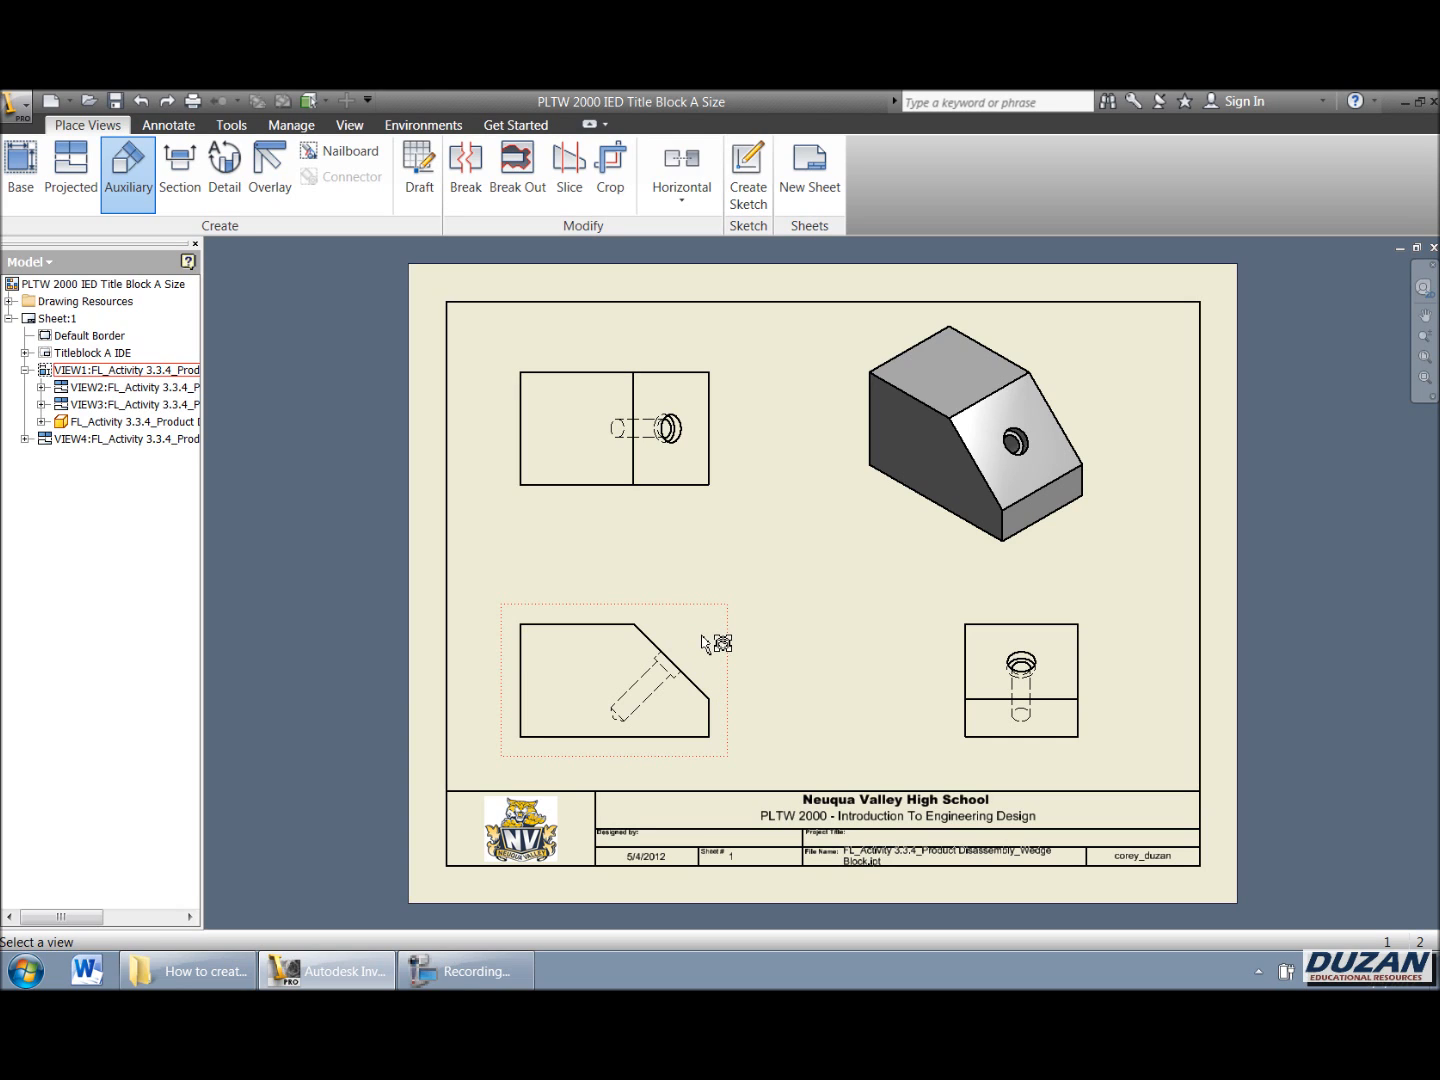
pyautogui.moveTo(712, 644)
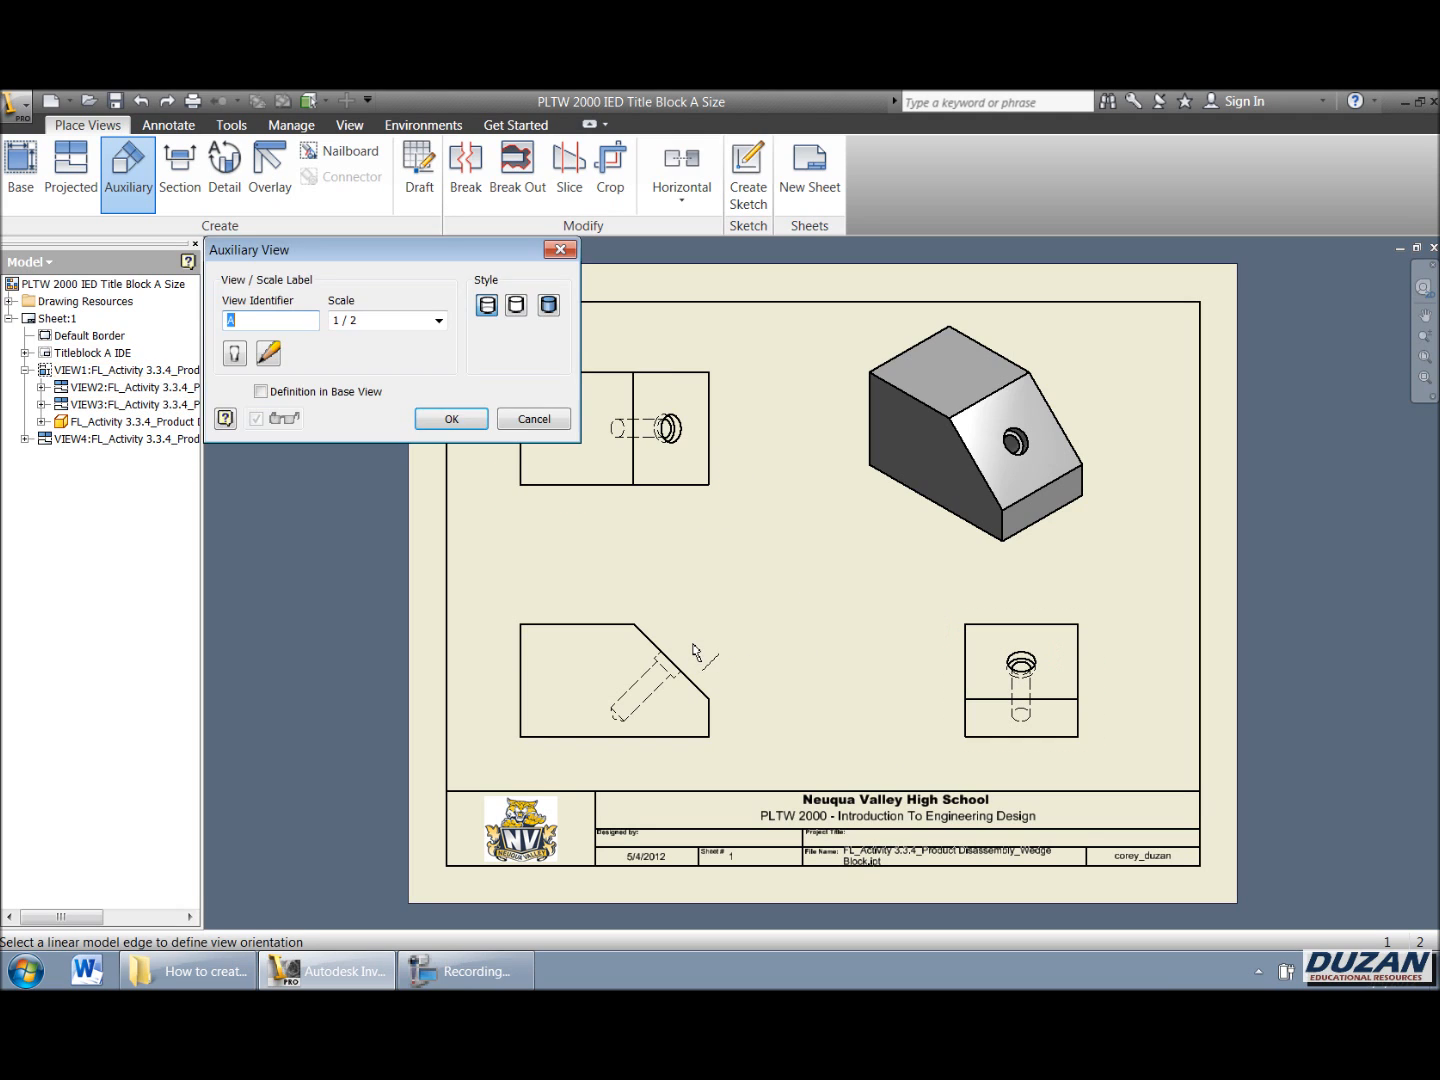
pyautogui.moveTo(588, 528)
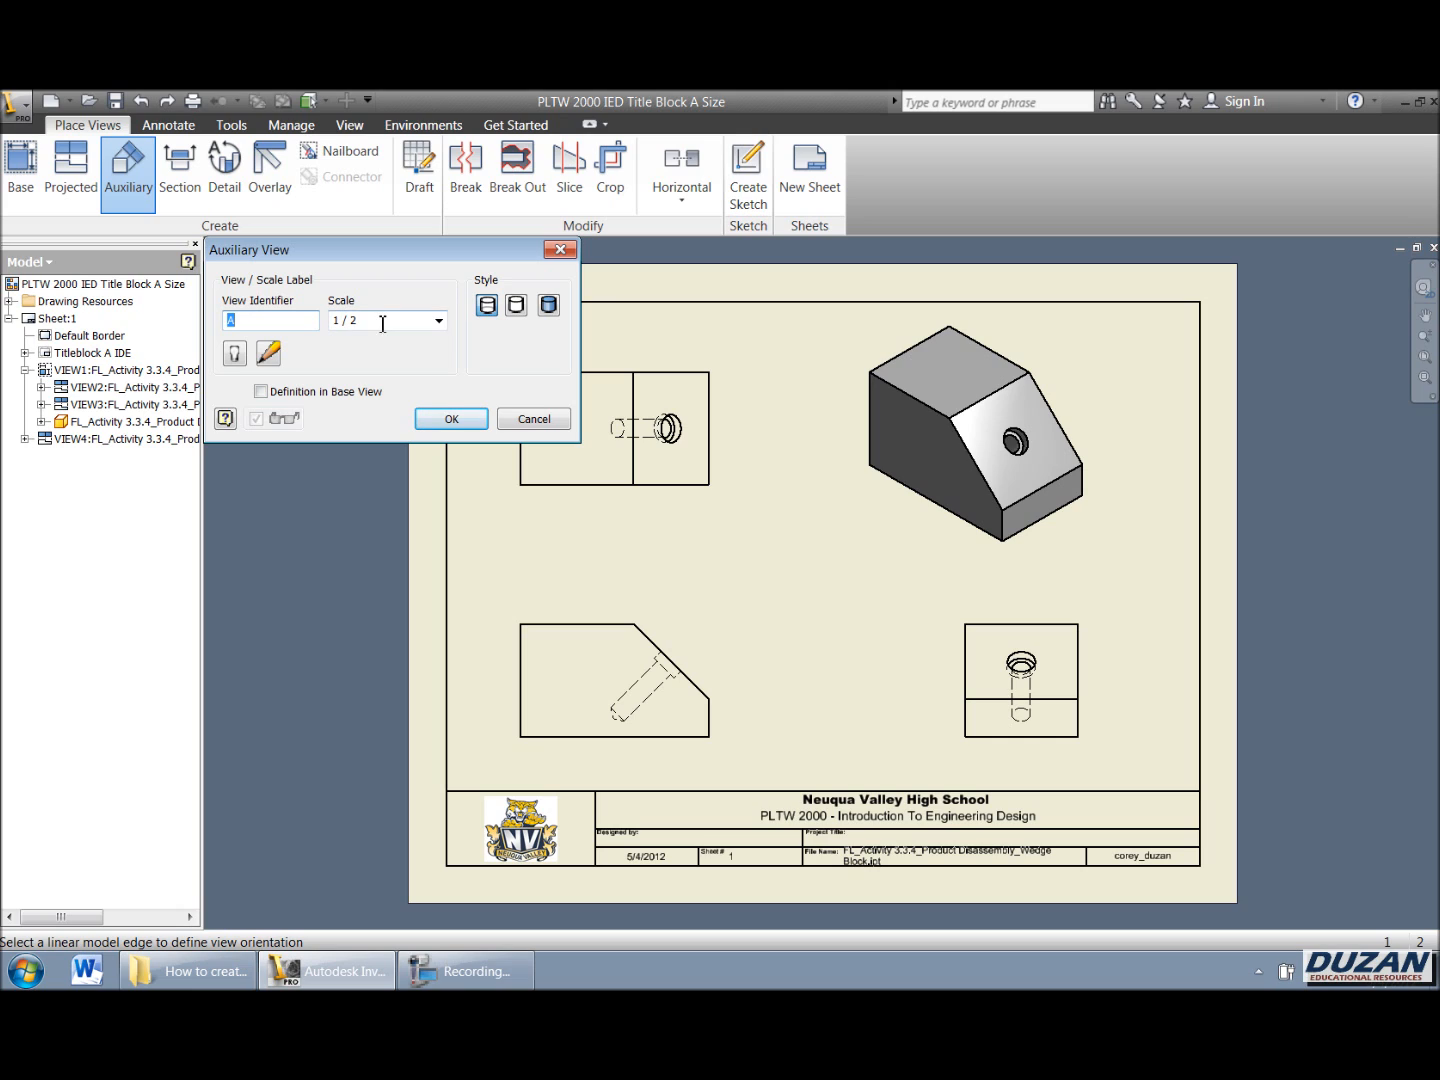
pyautogui.moveTo(392, 378)
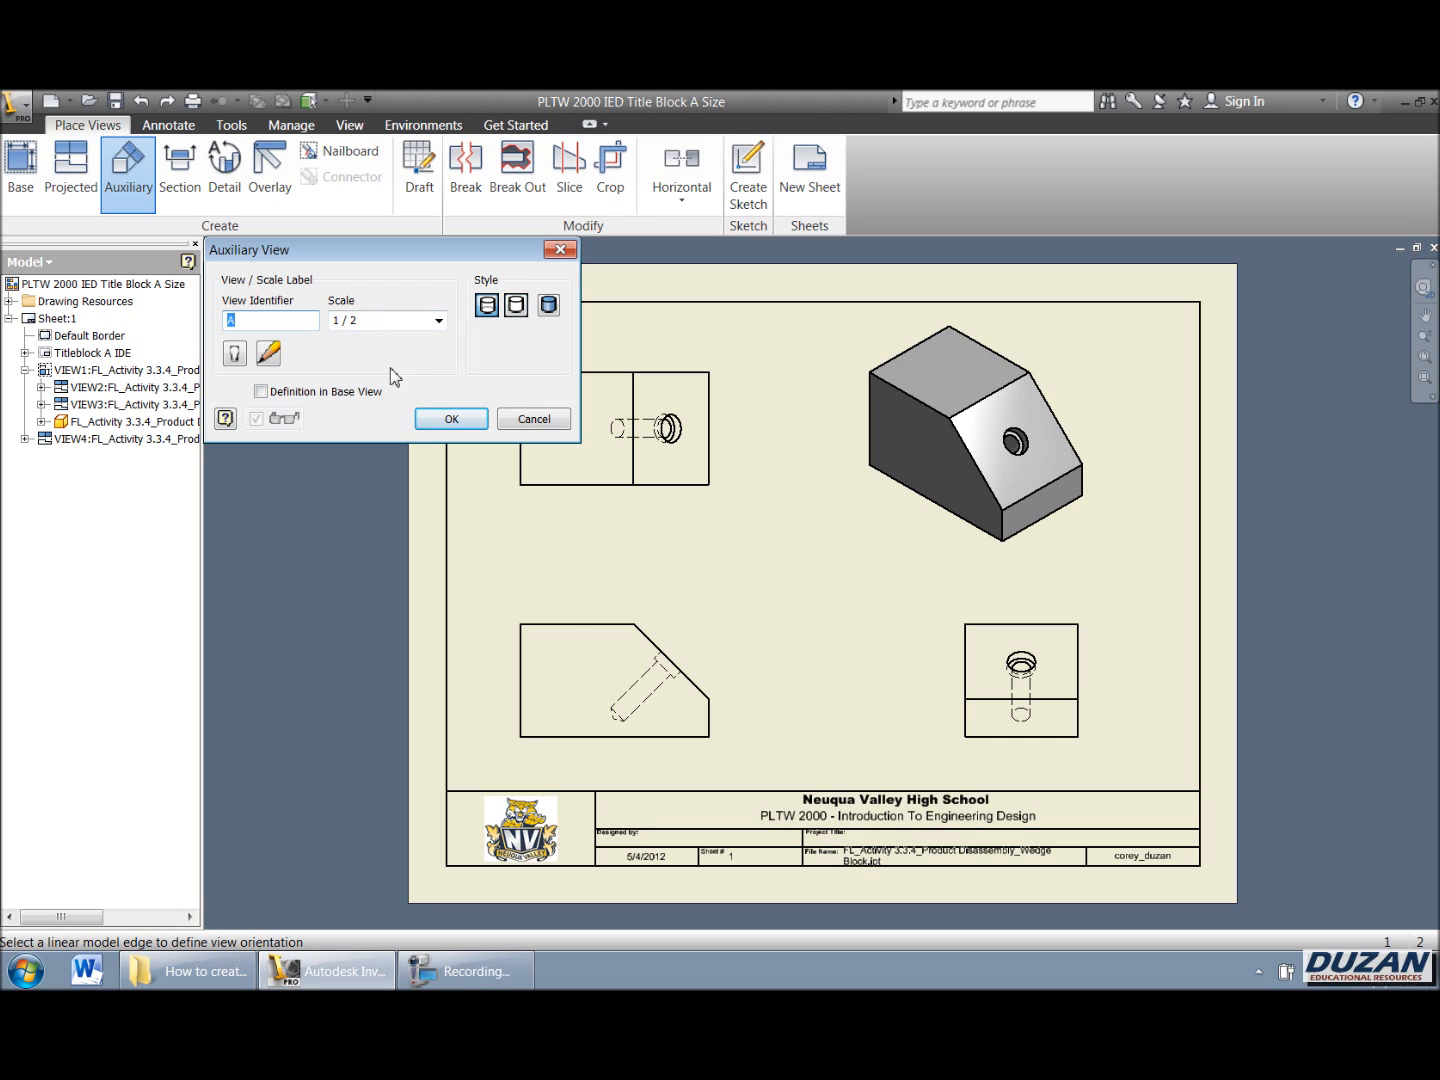
pyautogui.moveTo(598, 652)
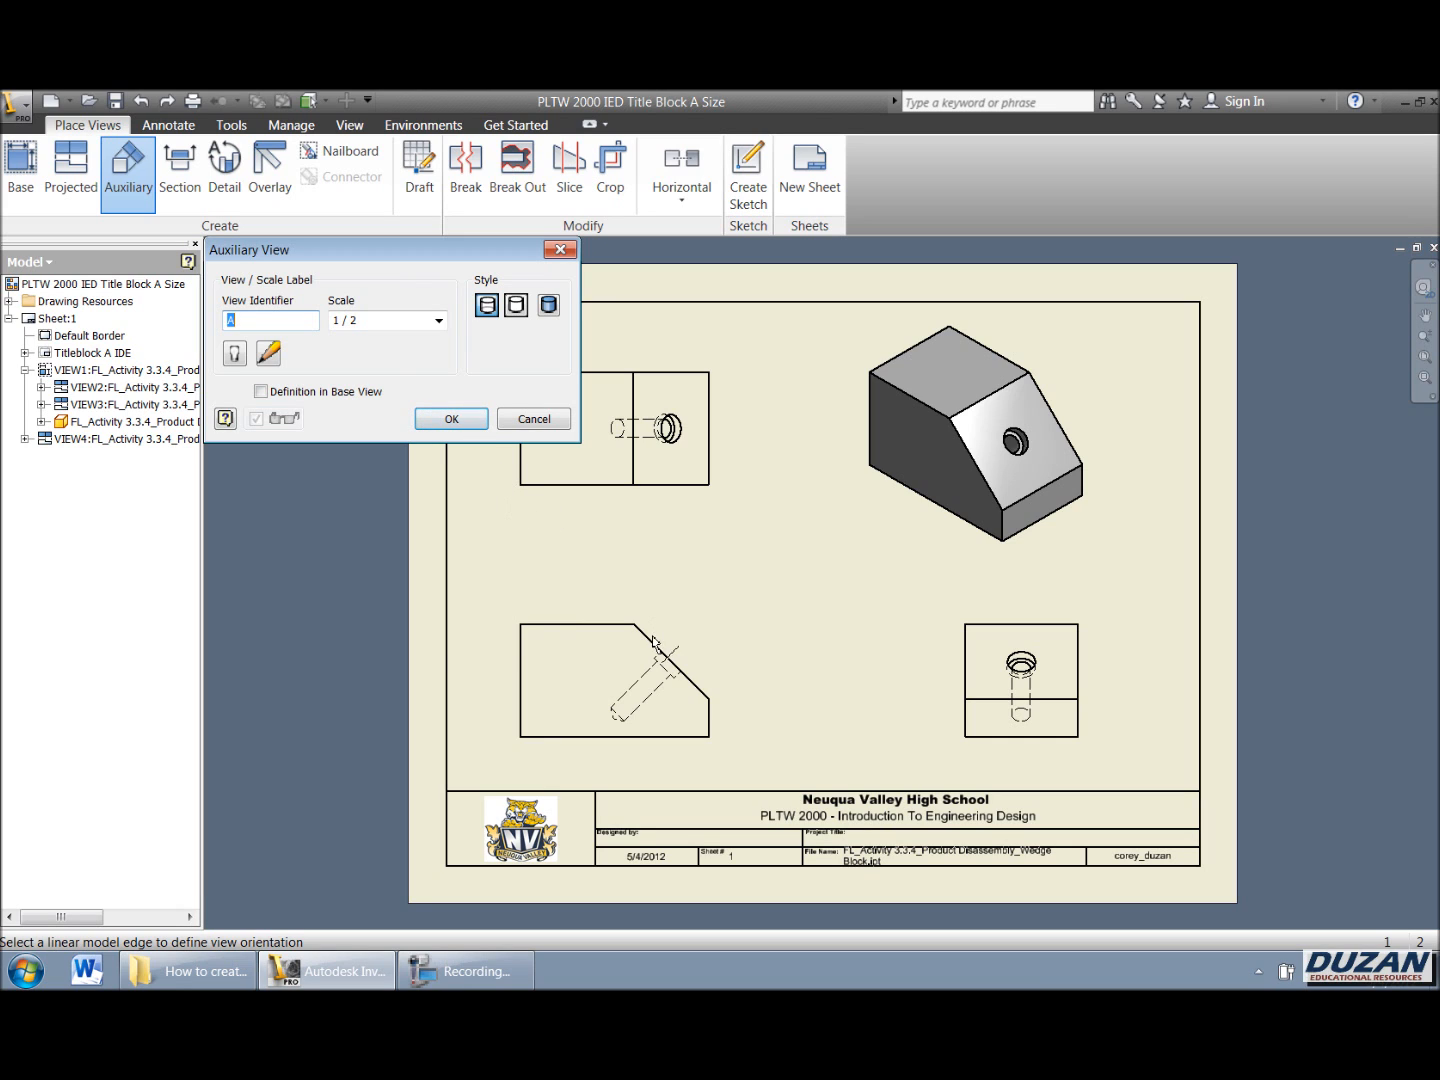
# Project auxiliary view A from the slanted edge and place it mid-sheet
pyautogui.click(648, 636)
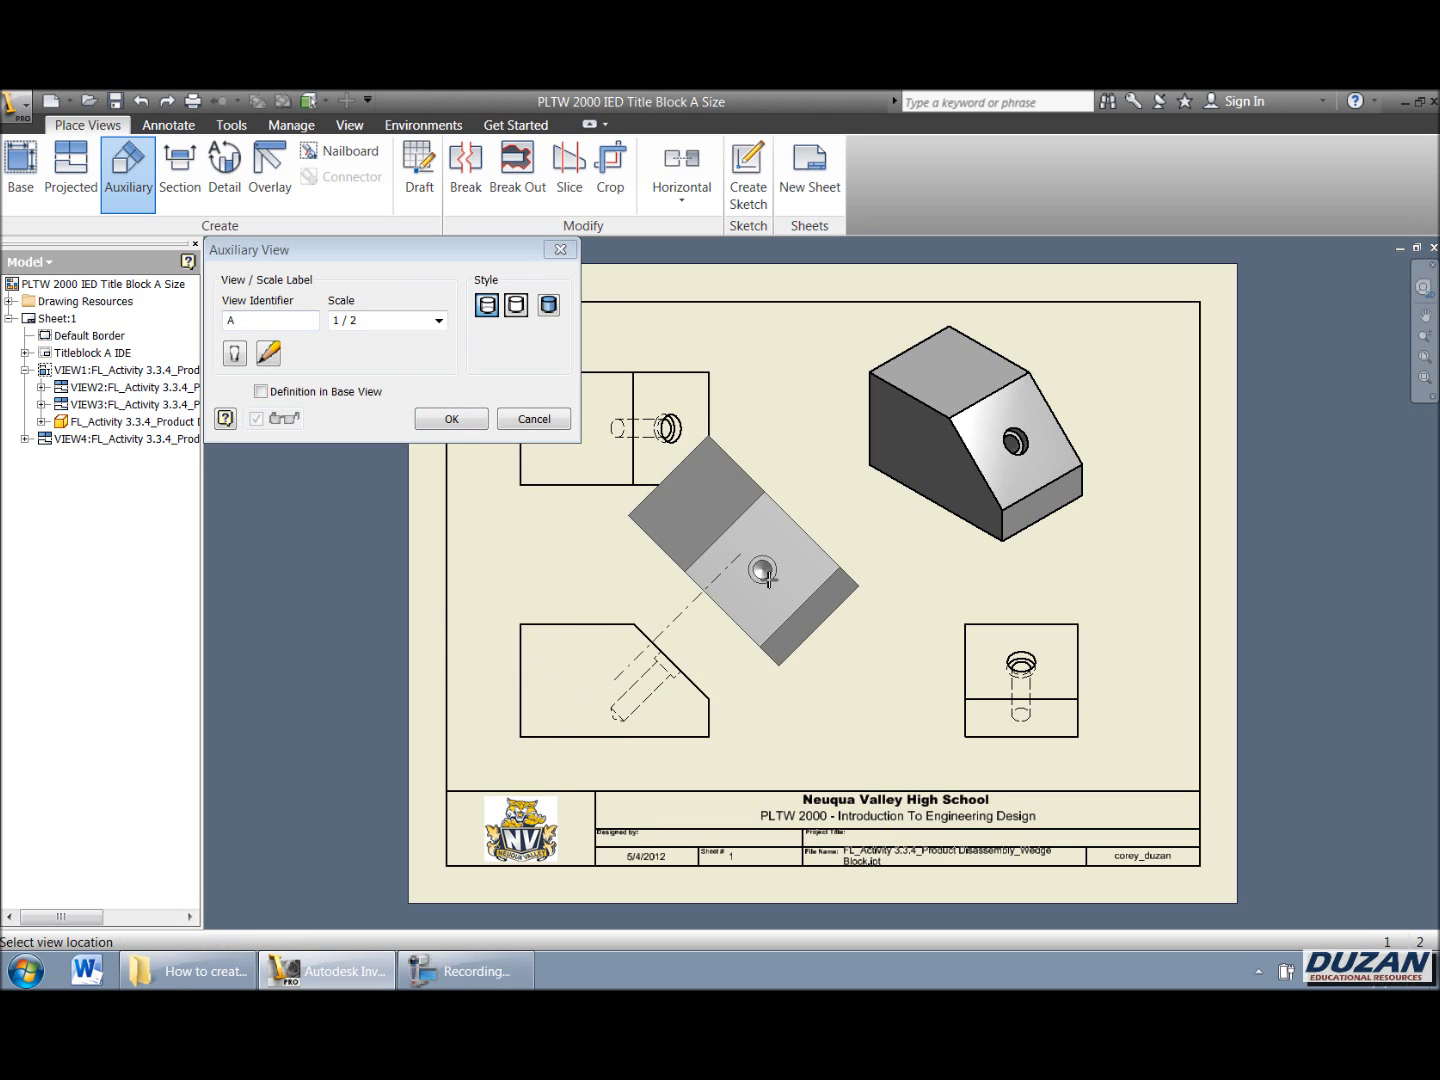
pyautogui.click(448, 418)
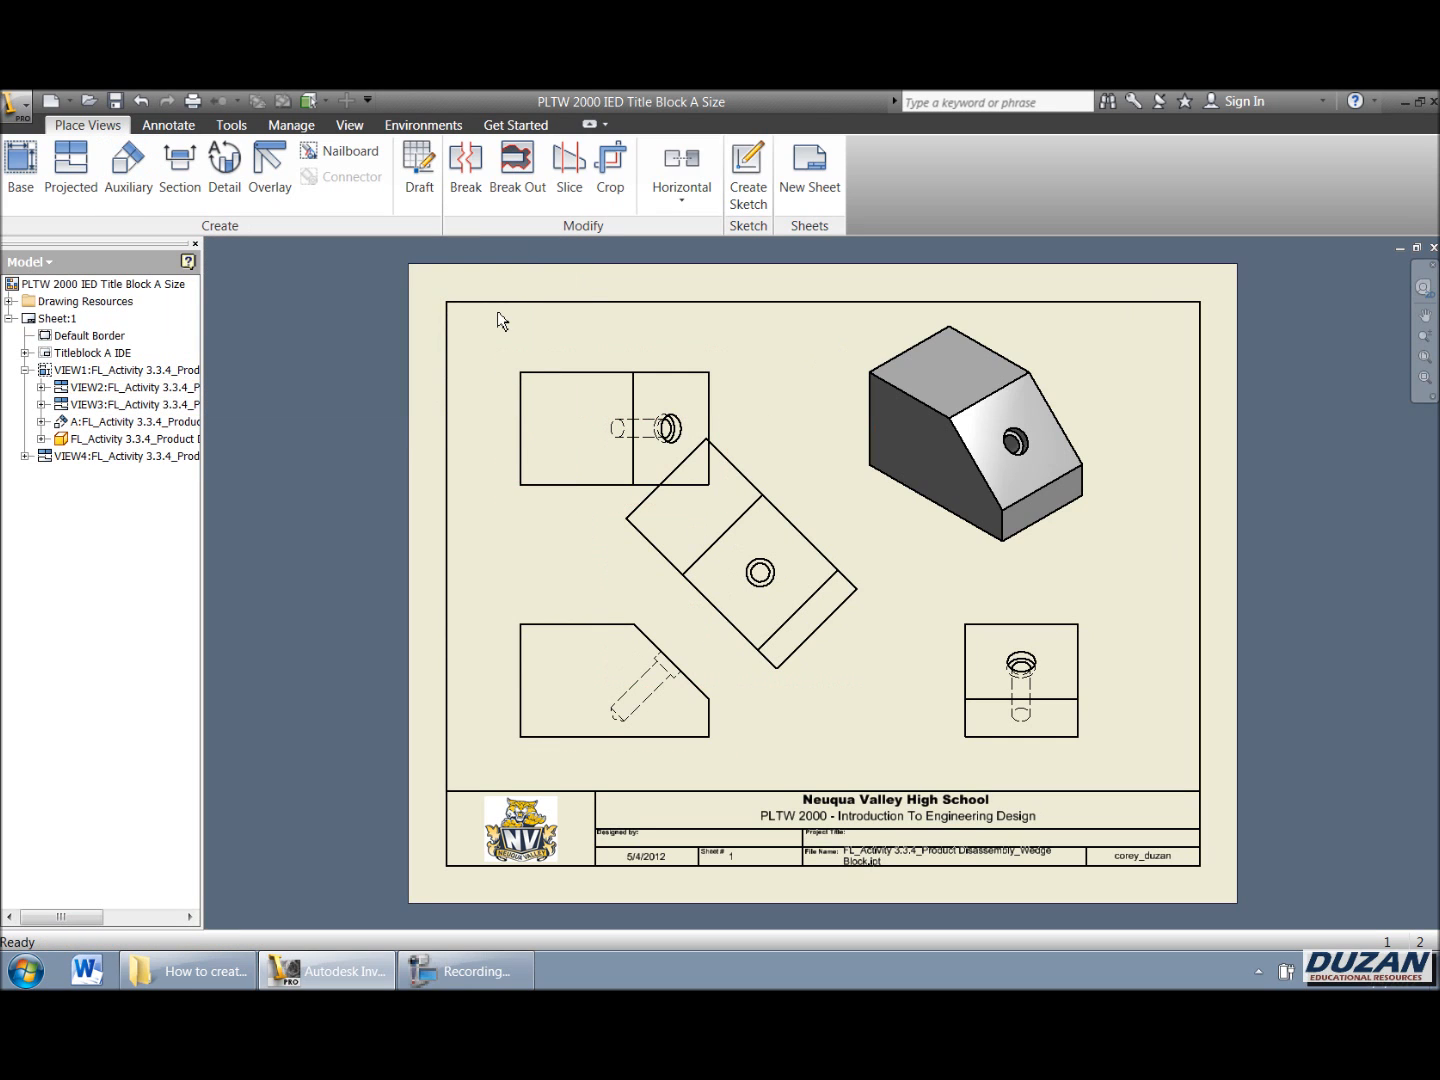
pyautogui.moveTo(552, 350)
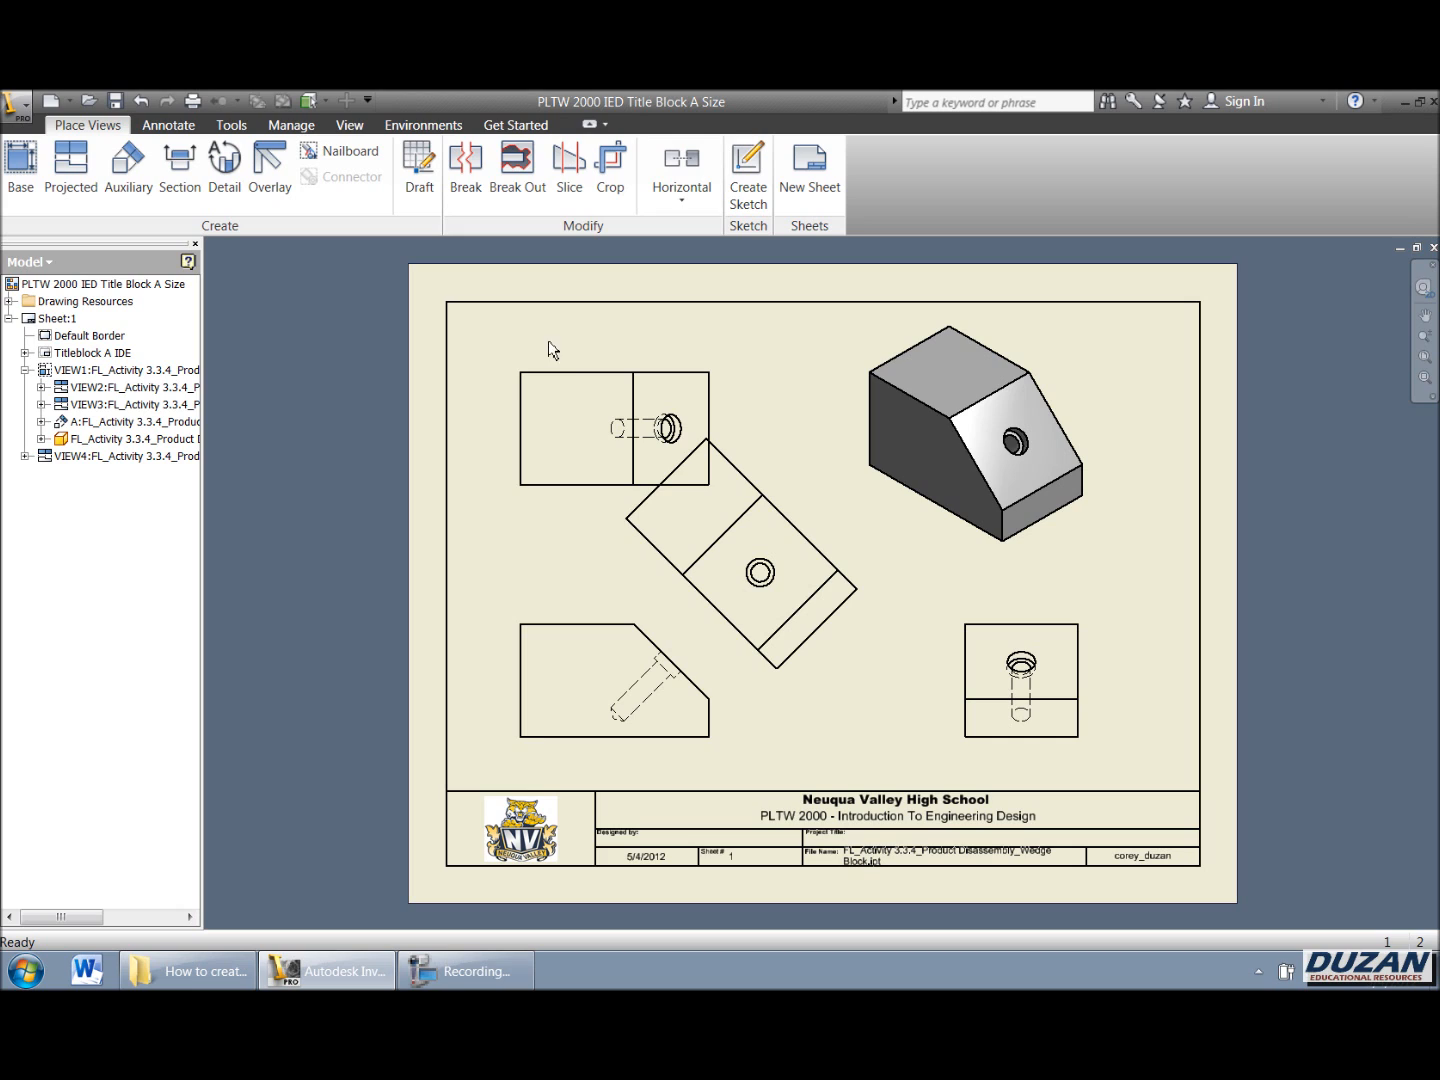
pyautogui.click(612, 680)
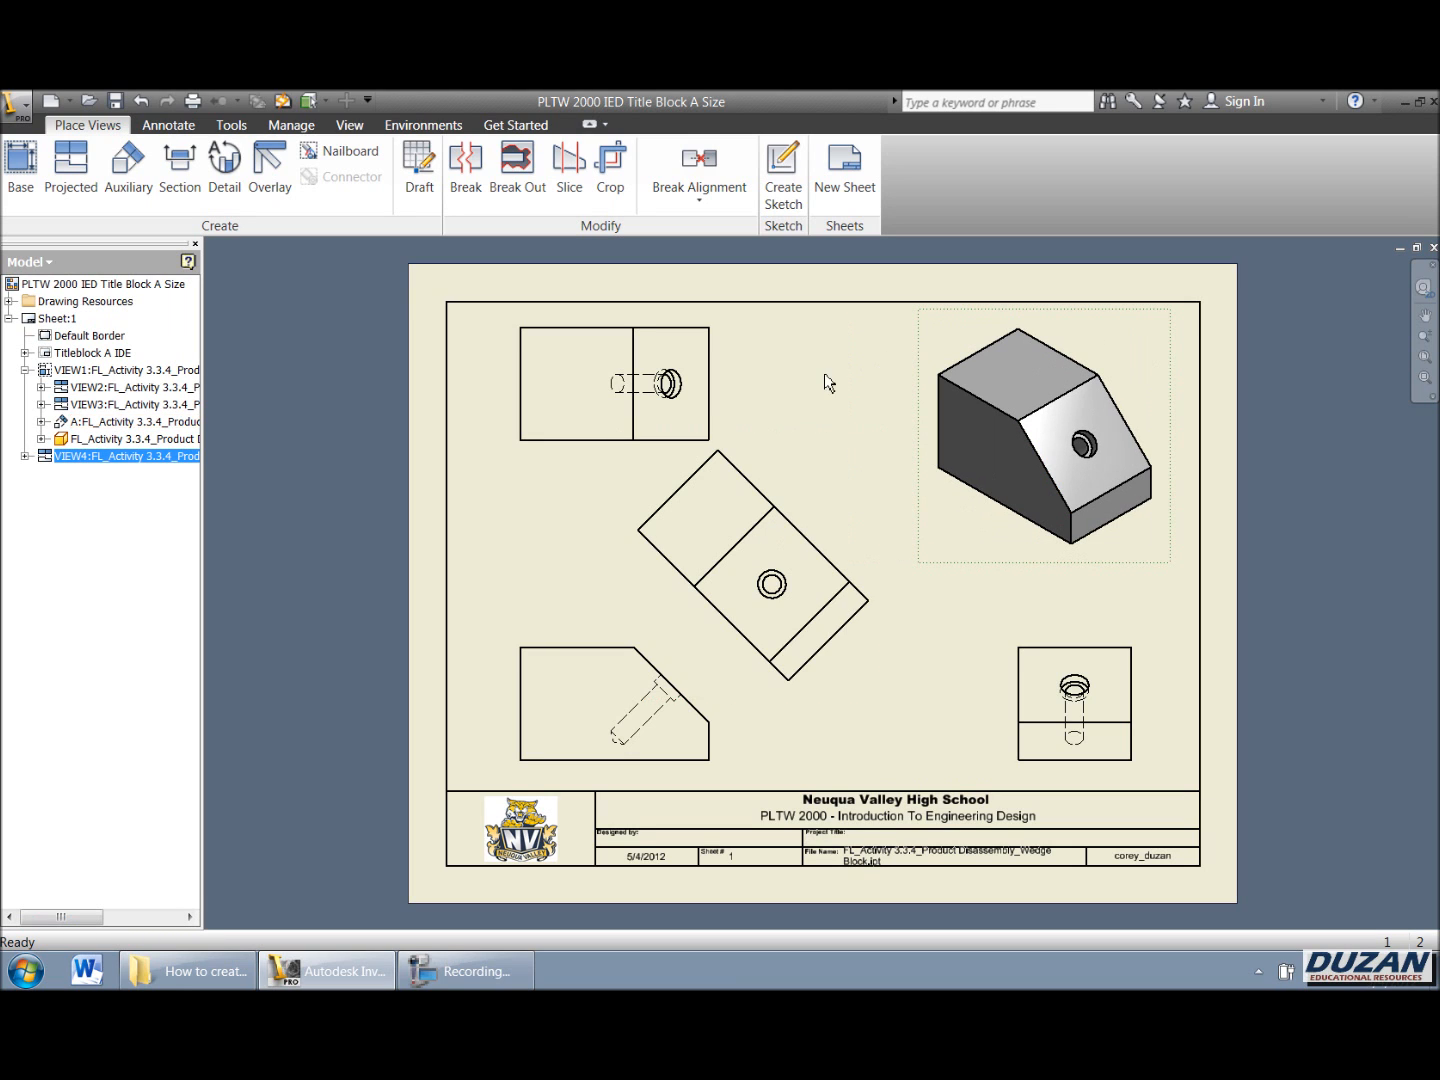
# Select the front view in its adjusted position to change its scale
pyautogui.click(604, 696)
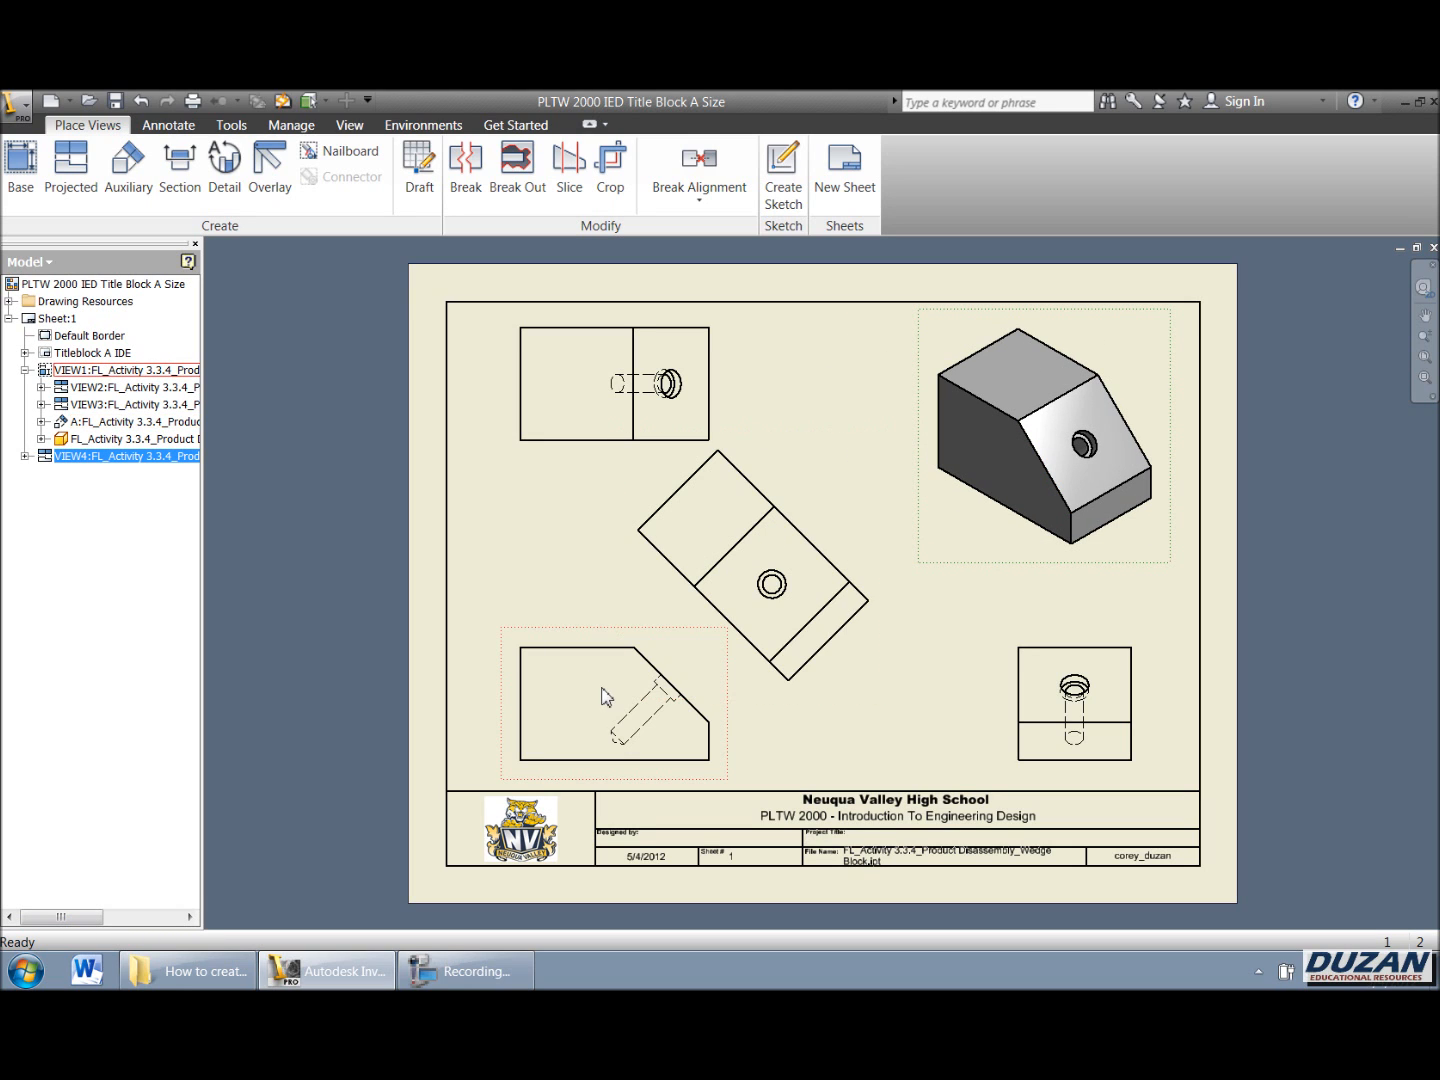
pyautogui.moveTo(592, 648)
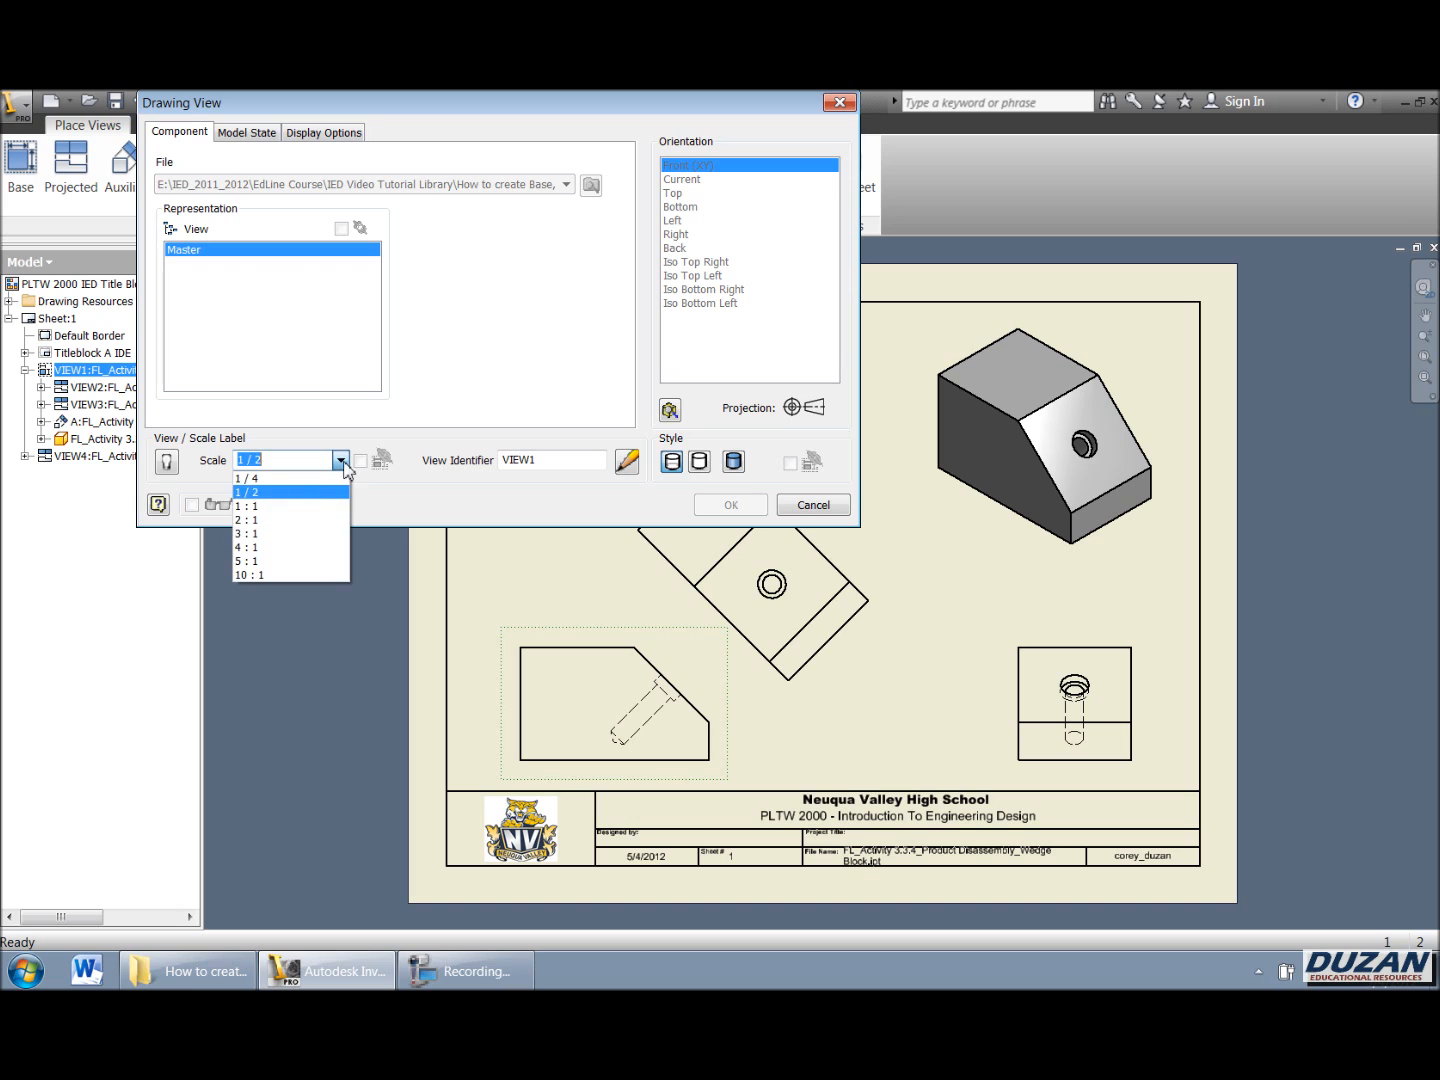
# Set the front view scale to 1/4, shrinking the dependent top, right and auxiliary views
pyautogui.click(728, 504)
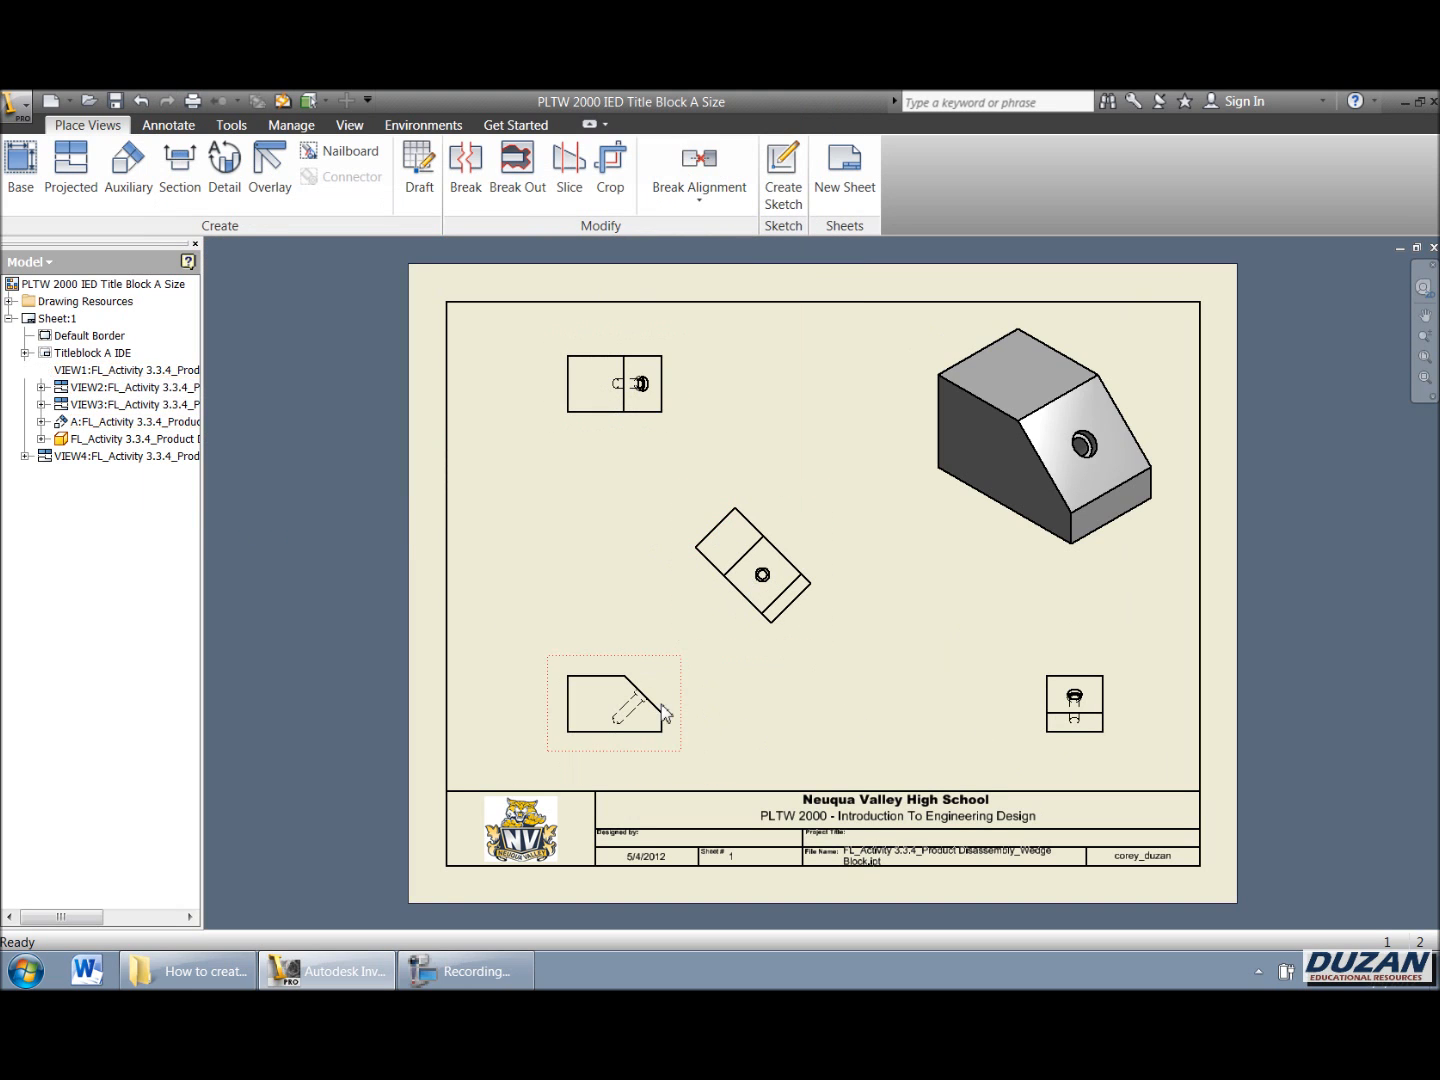
pyautogui.click(736, 728)
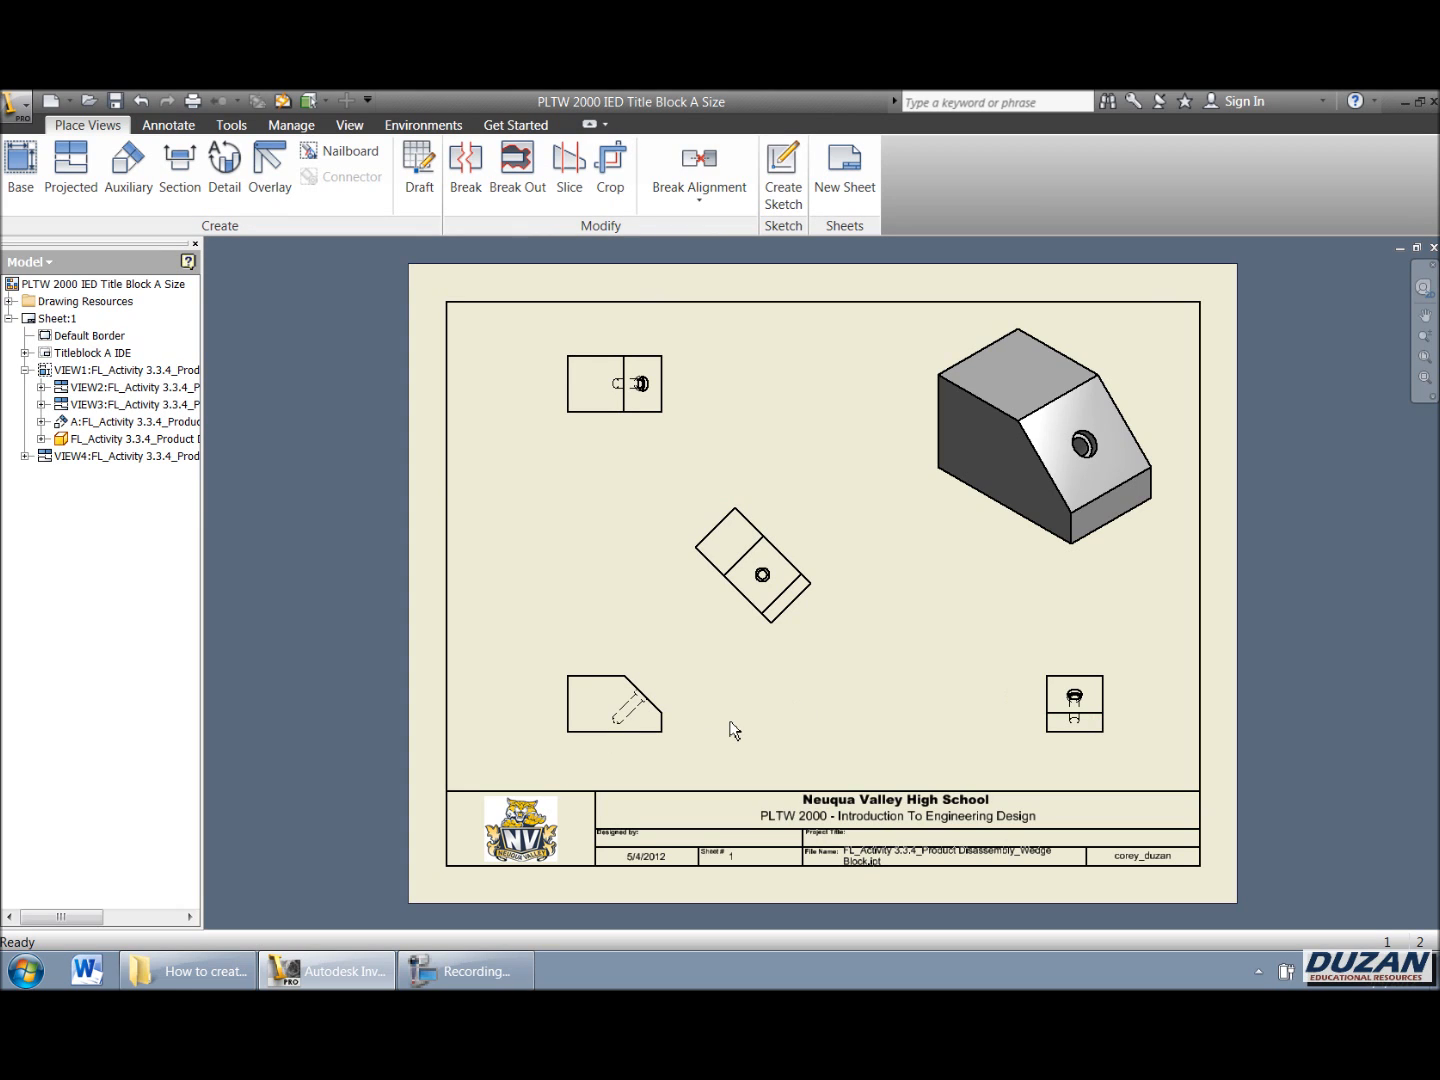